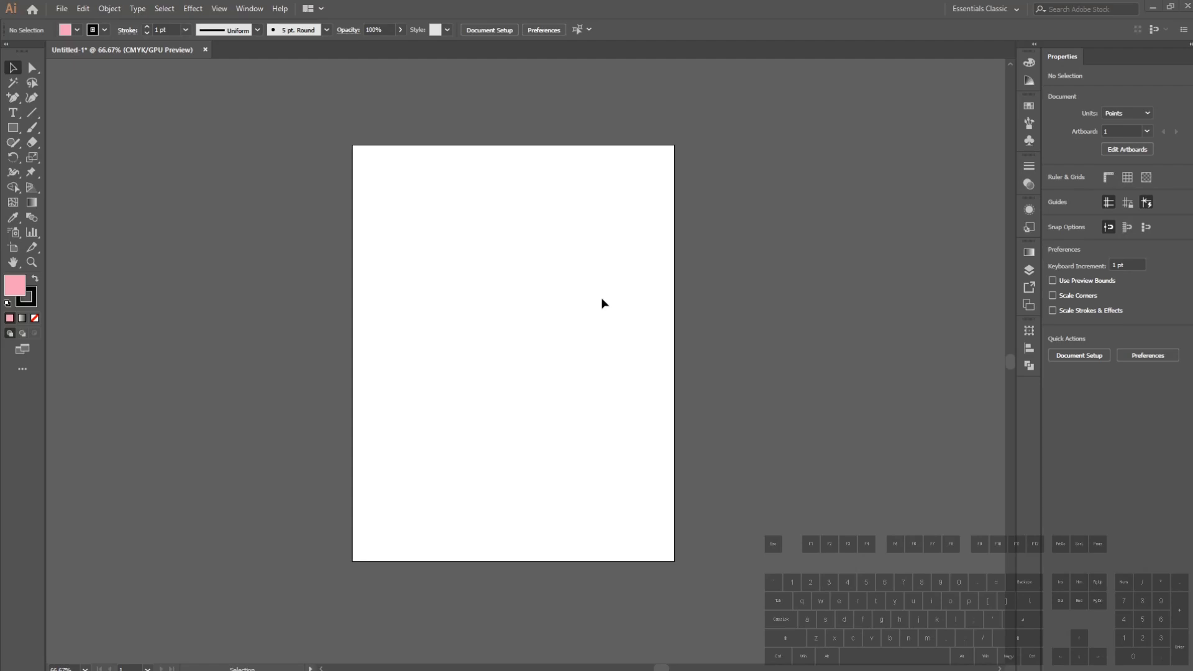
pyautogui.moveTo(575, 292)
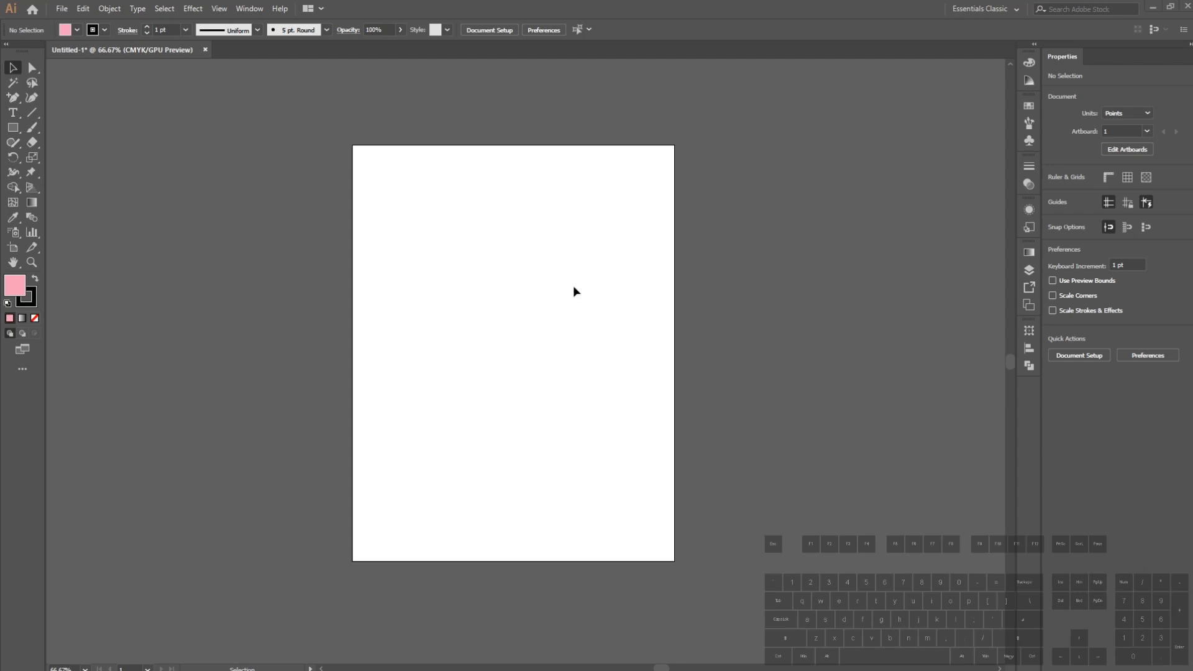
pyautogui.moveTo(54, 70)
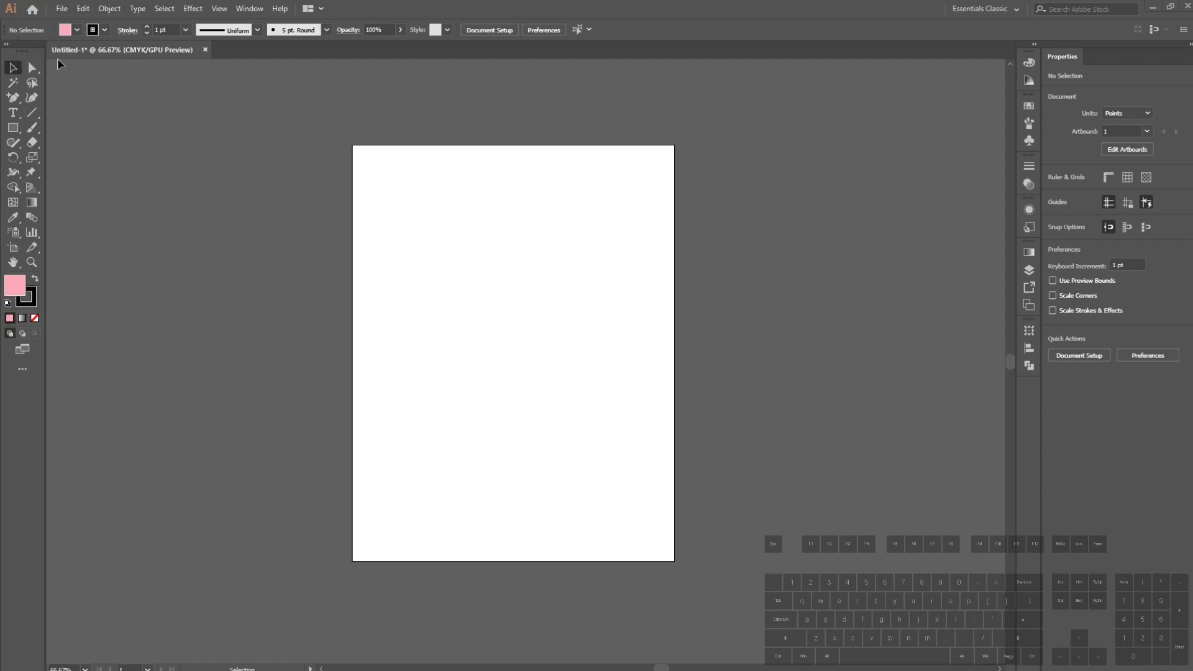
pyautogui.moveTo(4, 180)
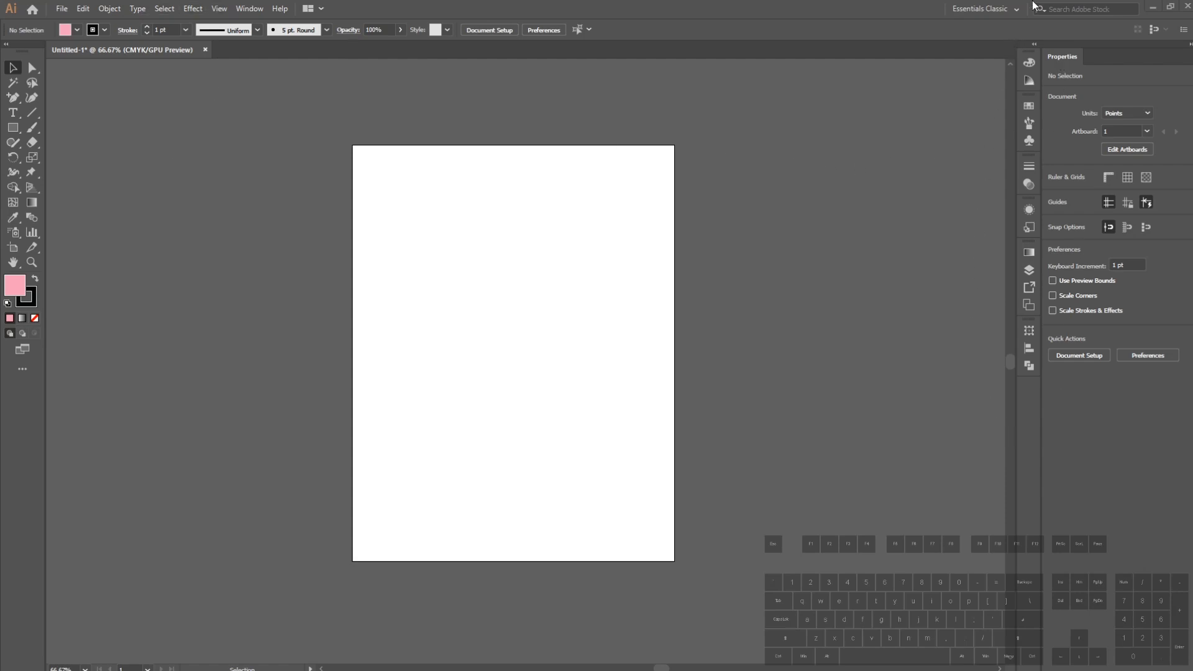
pyautogui.moveTo(1062, 111)
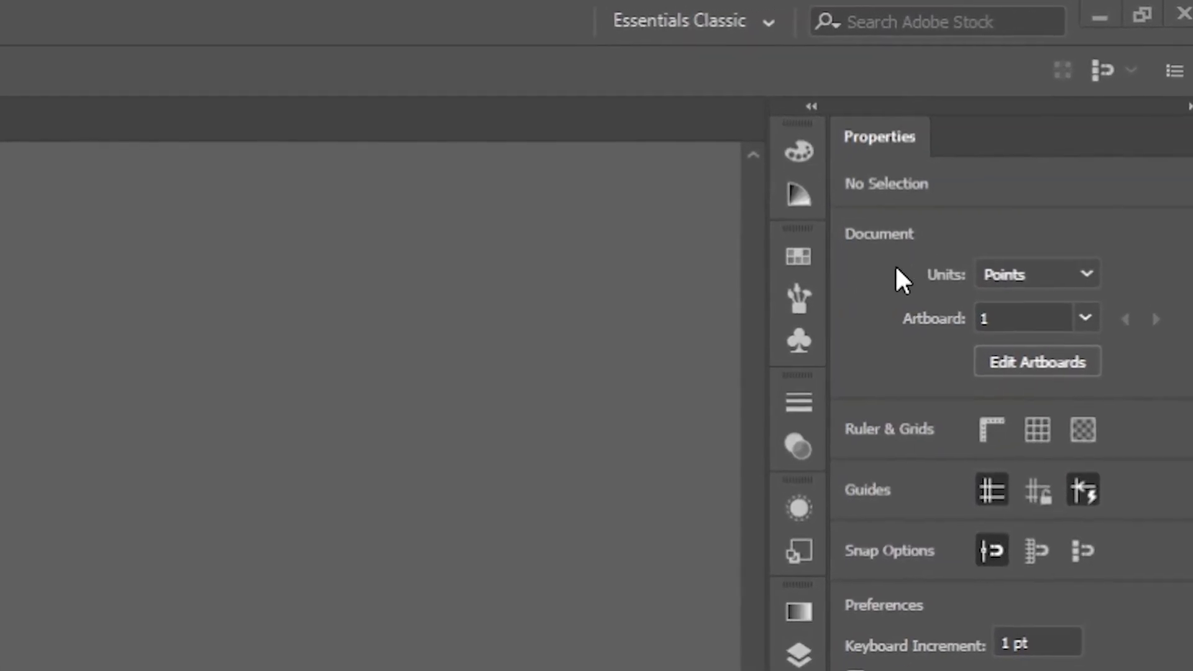
# Show the workspace presets and open the Align panel beside the blank artboard.
pyautogui.click(689, 21)
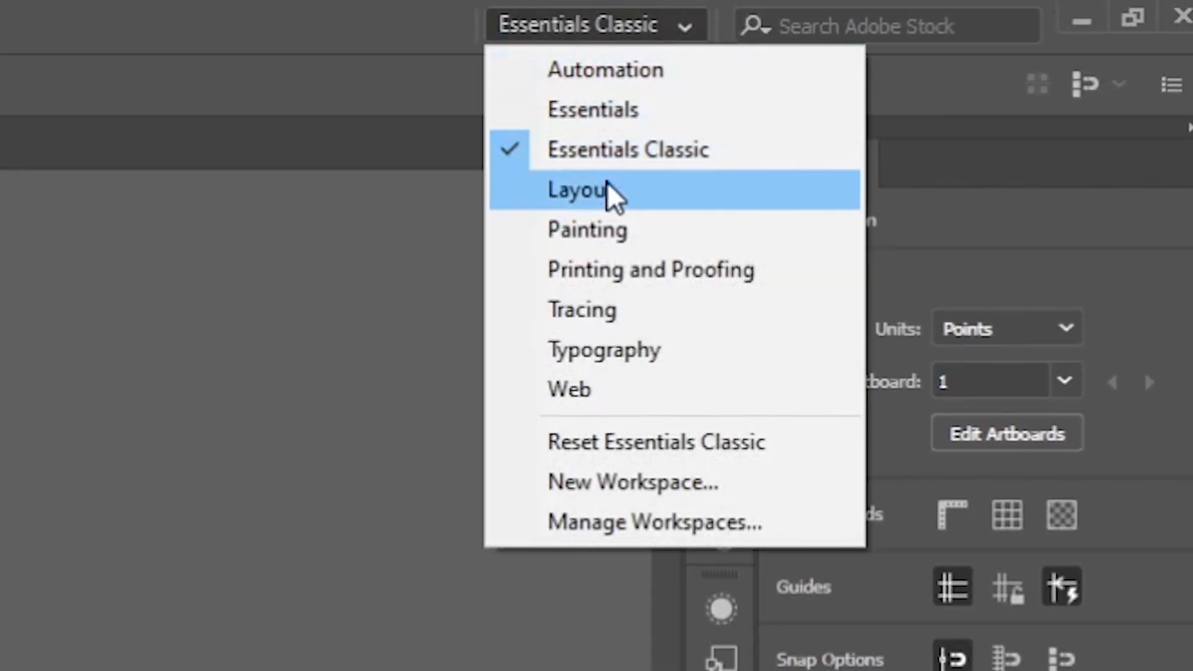
pyautogui.moveTo(642, 136)
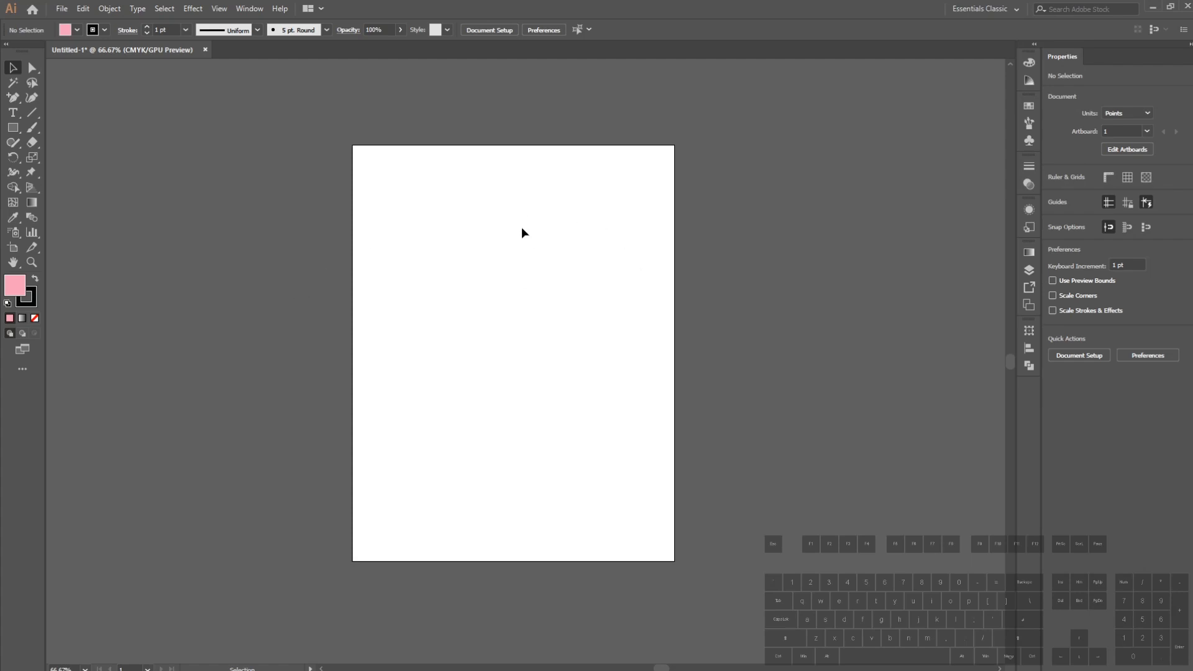
pyautogui.press('space')
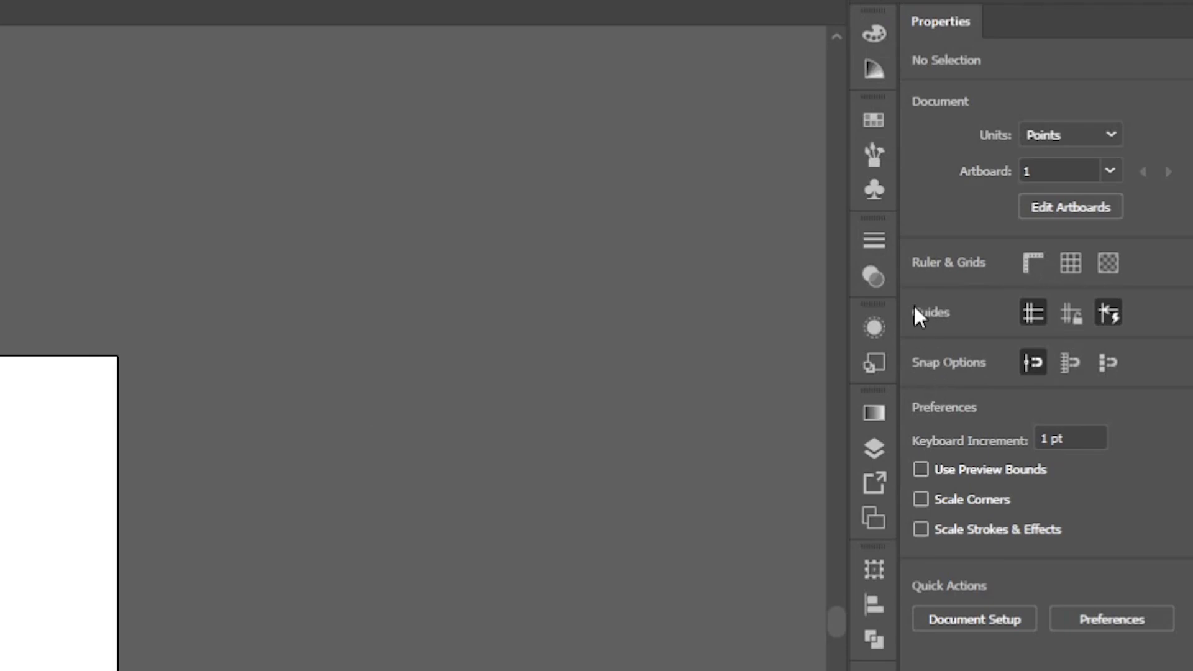
pyautogui.moveTo(889, 184)
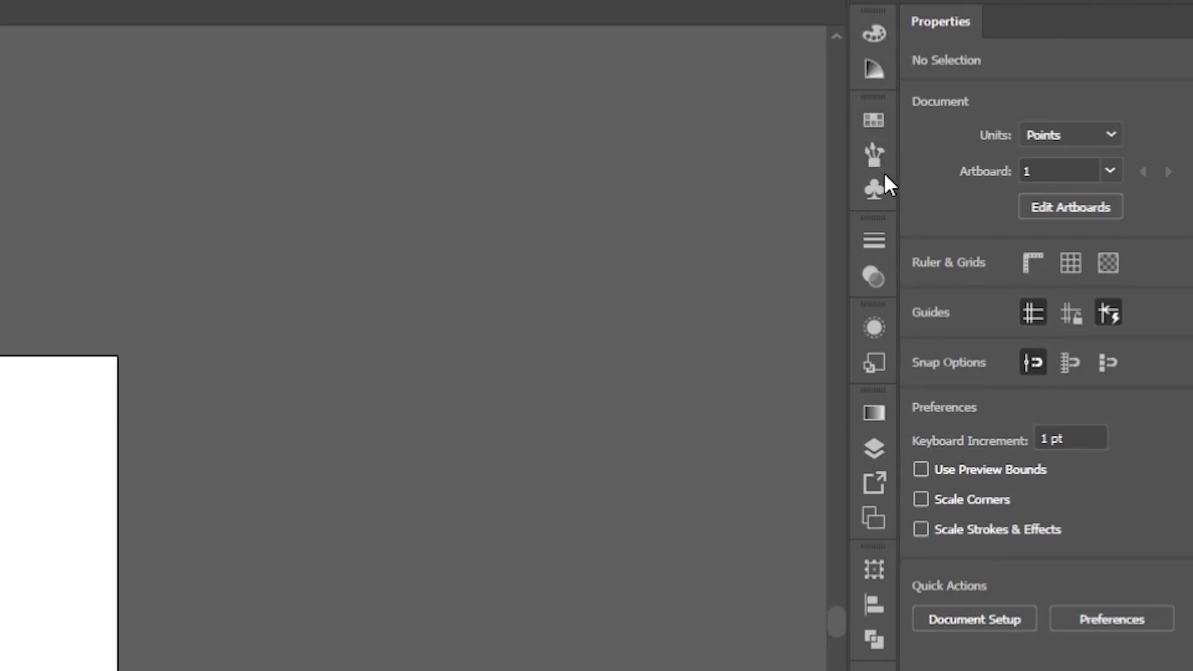
pyautogui.click(872, 449)
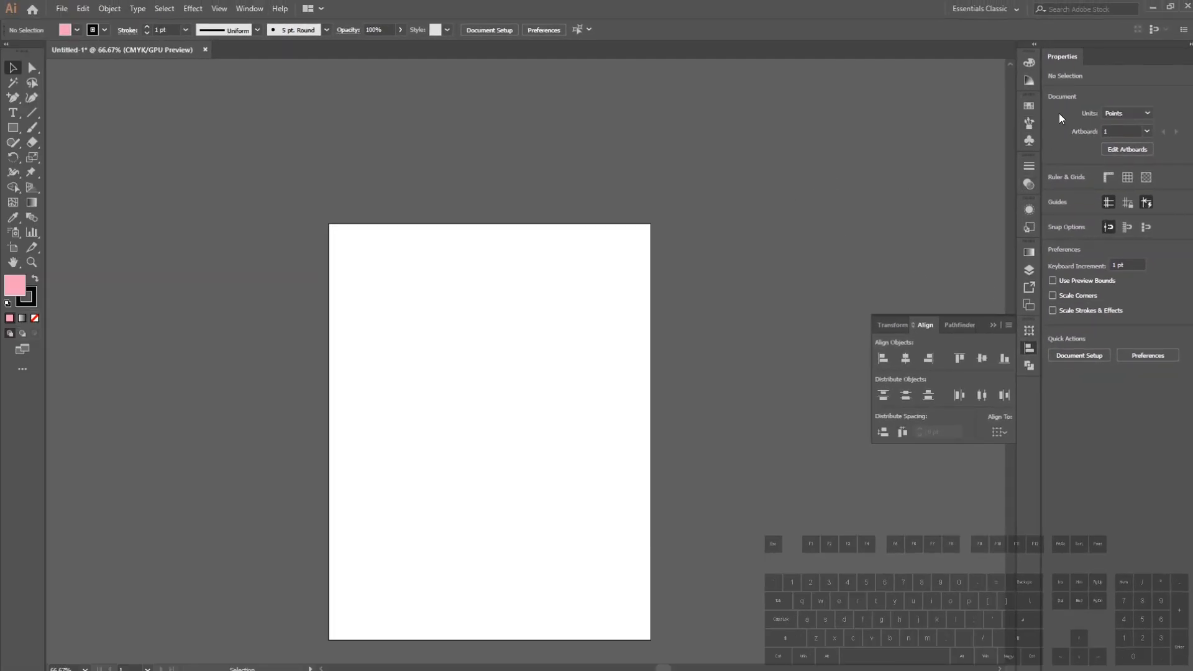
pyautogui.click(246, 8)
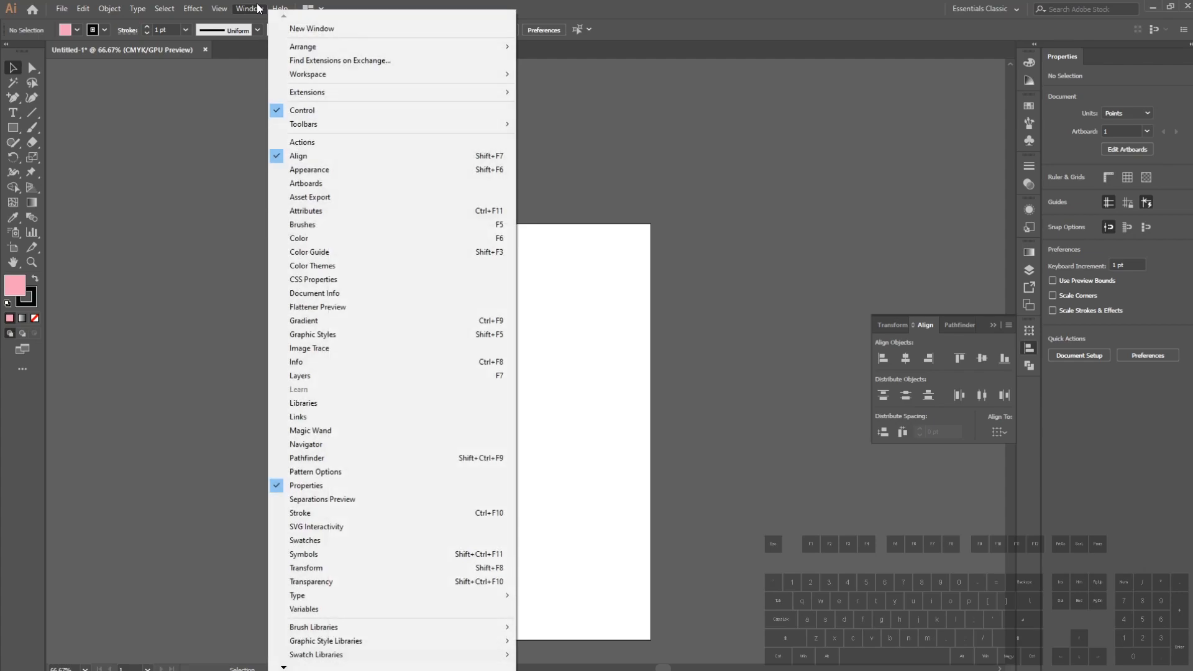
pyautogui.moveTo(381, 142)
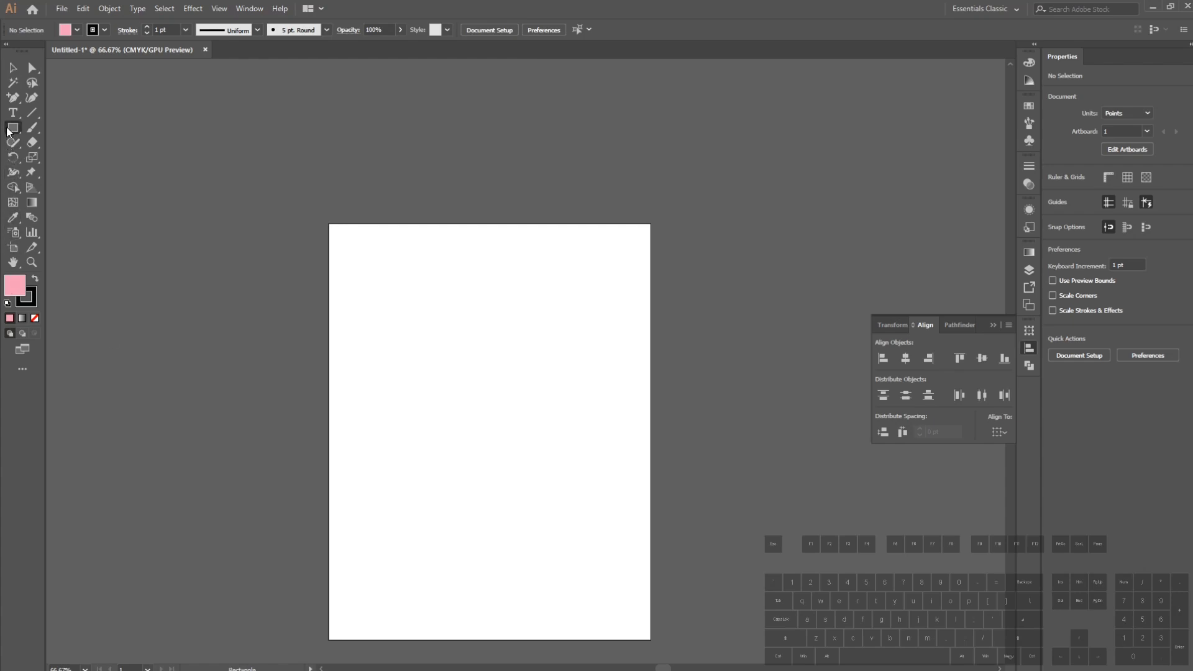
# Draw a pink rectangle on the artboard and show the Layers panel with Layer 1.
pyautogui.moveTo(417, 411); pyautogui.dragTo(549, 453)
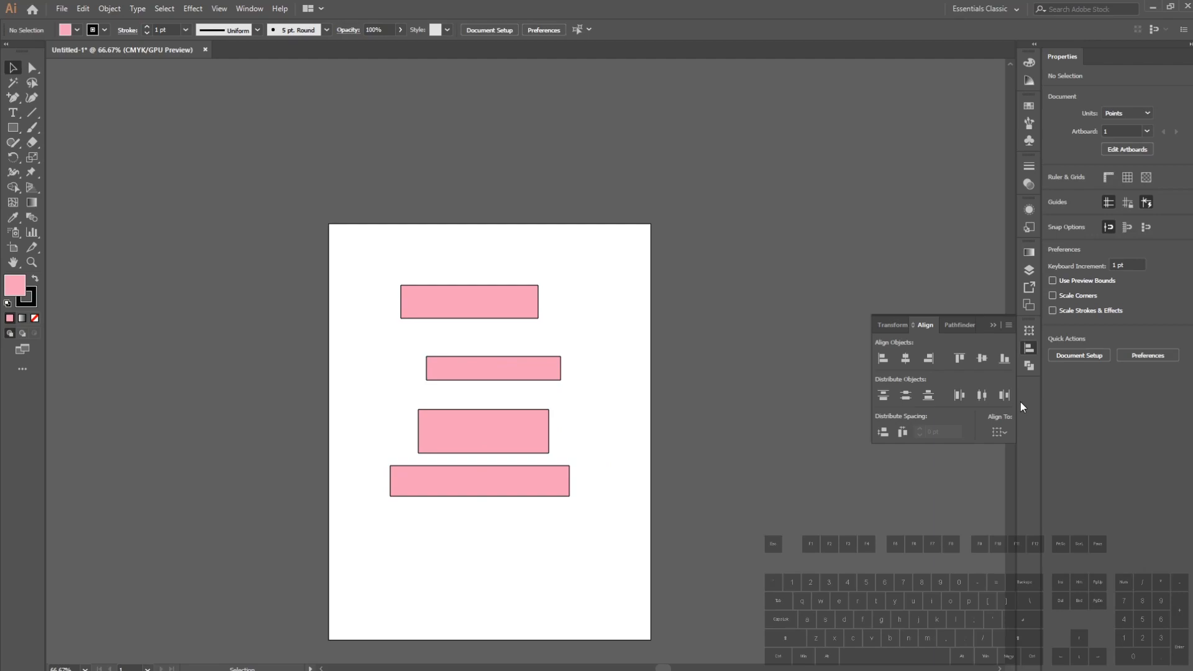
pyautogui.click(1029, 270)
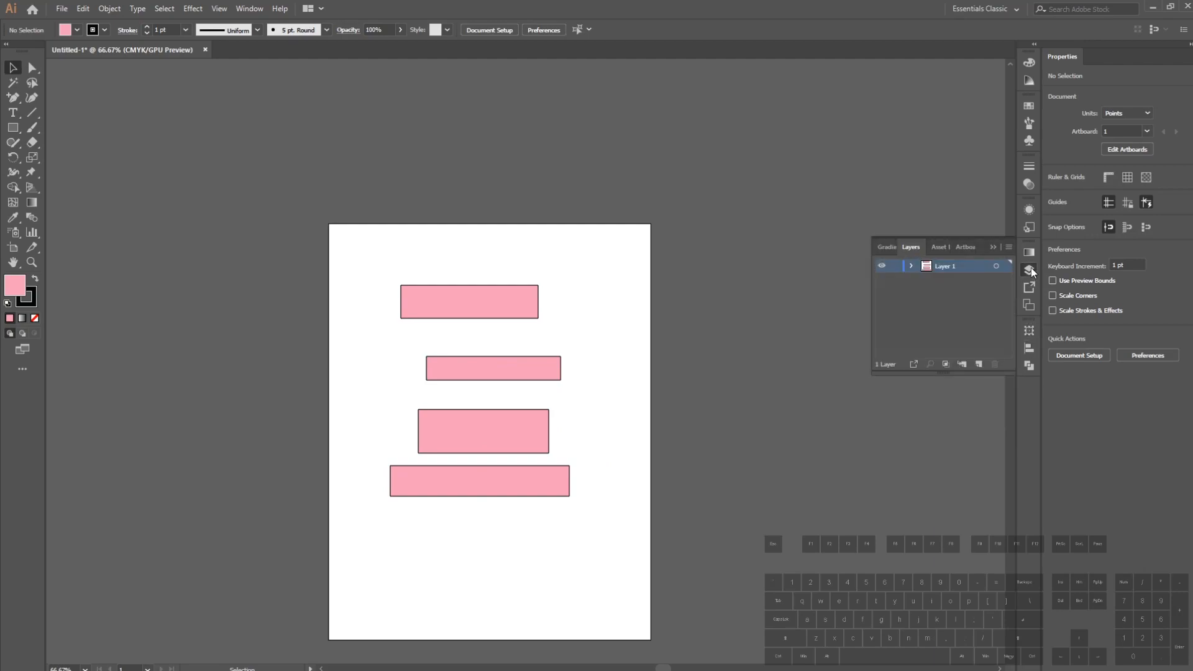
pyautogui.moveTo(1028, 270)
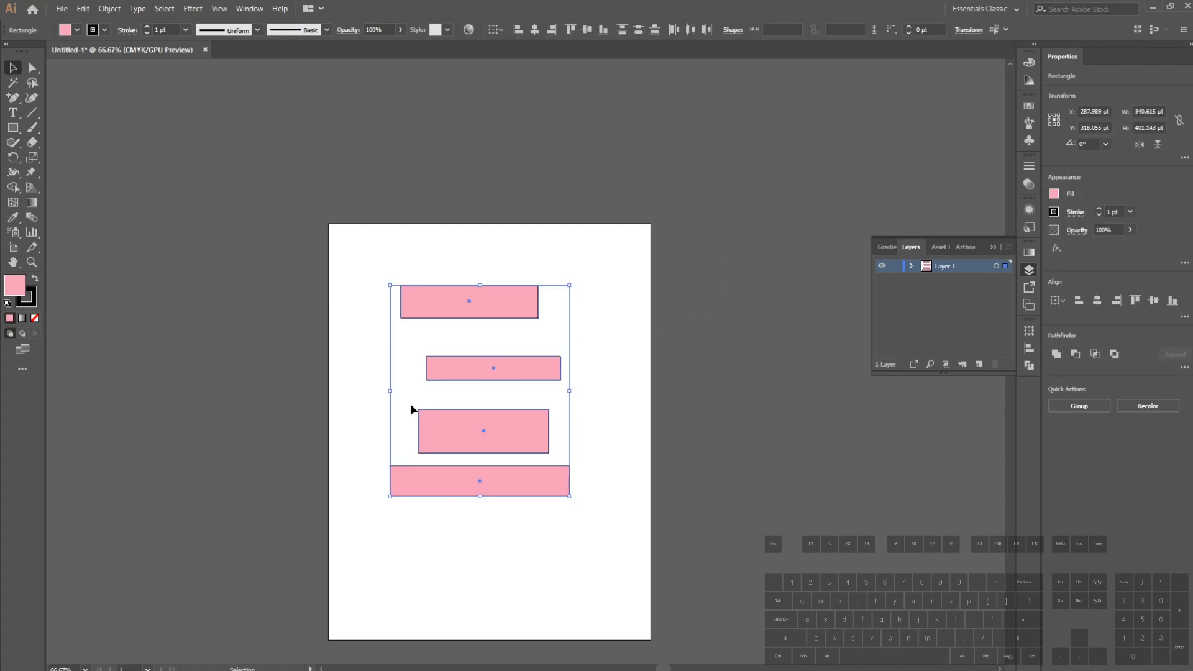
pyautogui.moveTo(767, 321)
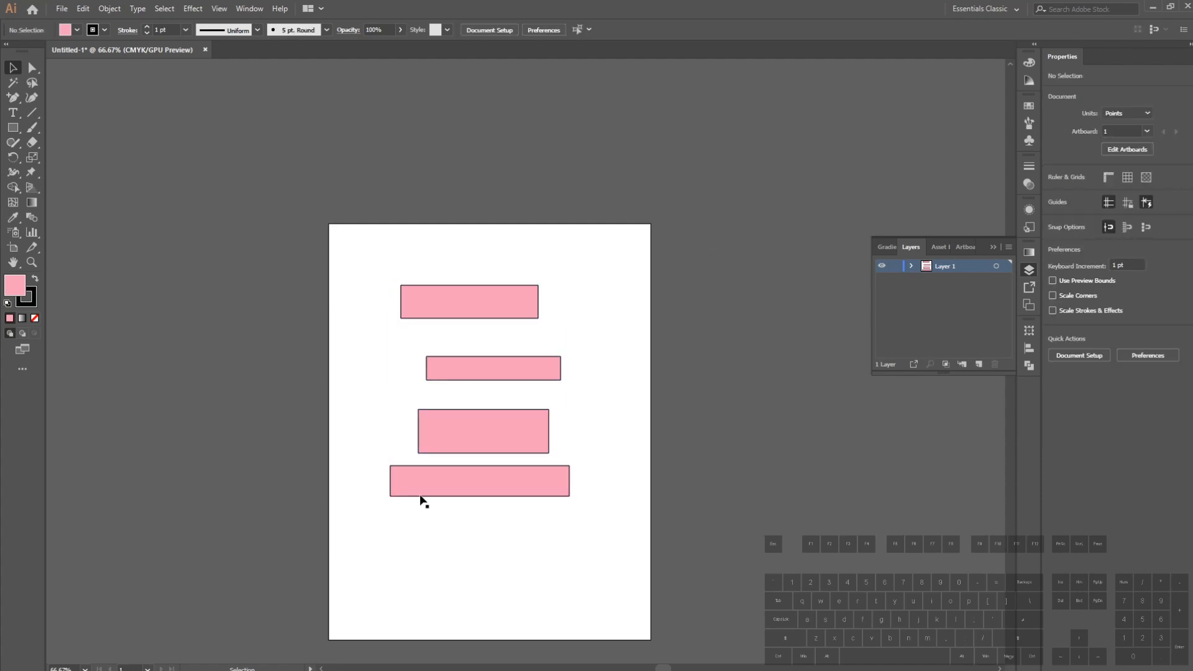
# Right-align all four pink rectangles and distribute them vertically by centres and top edges.
pyautogui.click(1027, 349)
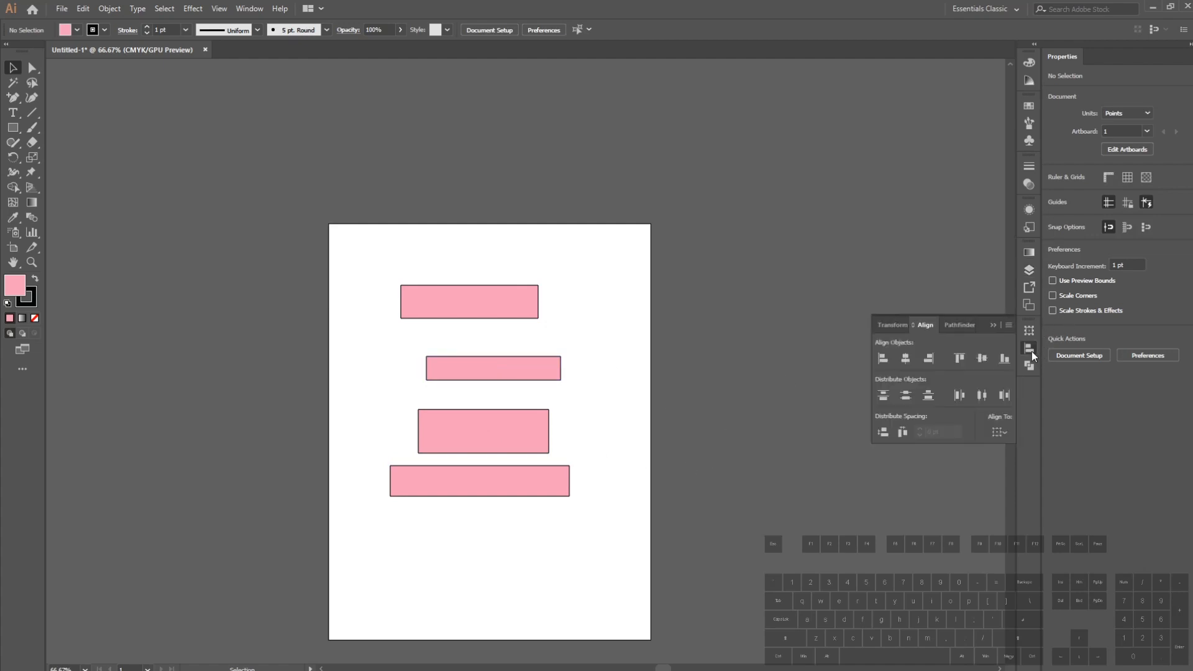
pyautogui.click(492, 368)
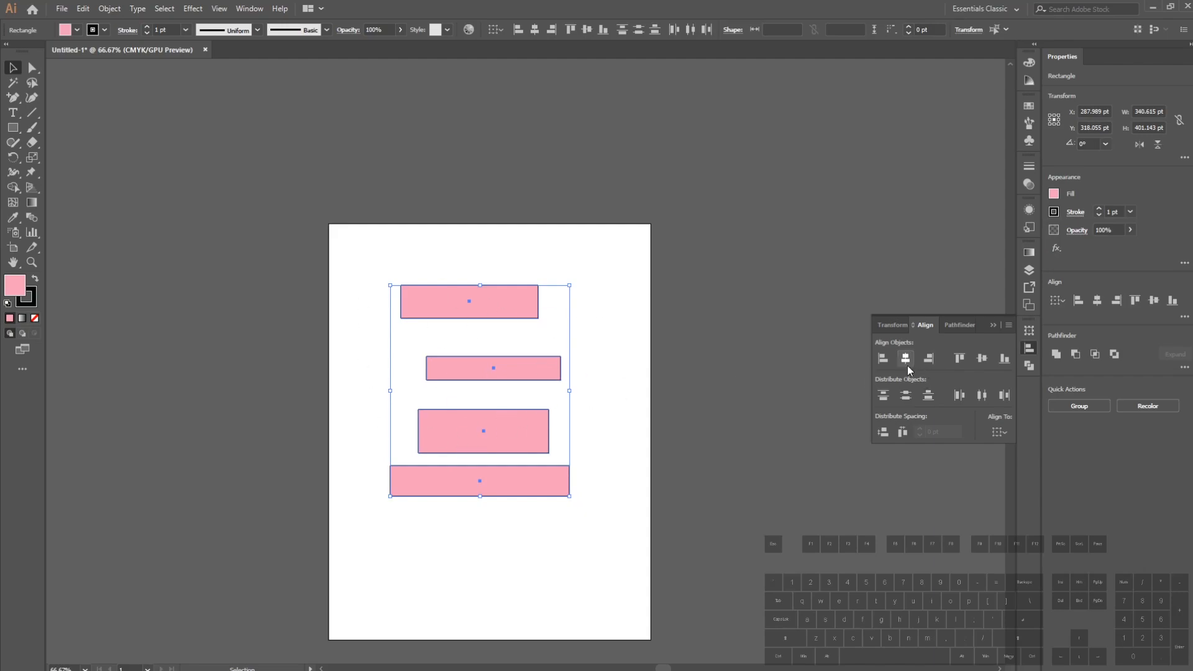
pyautogui.click(904, 358)
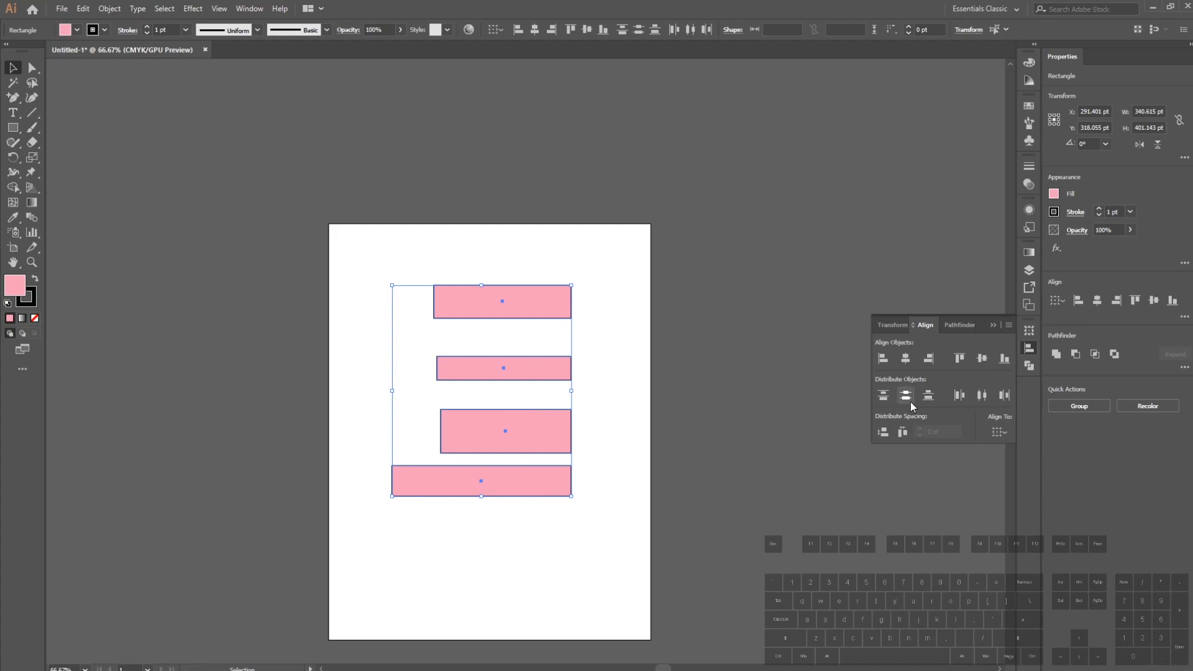
pyautogui.click(882, 395)
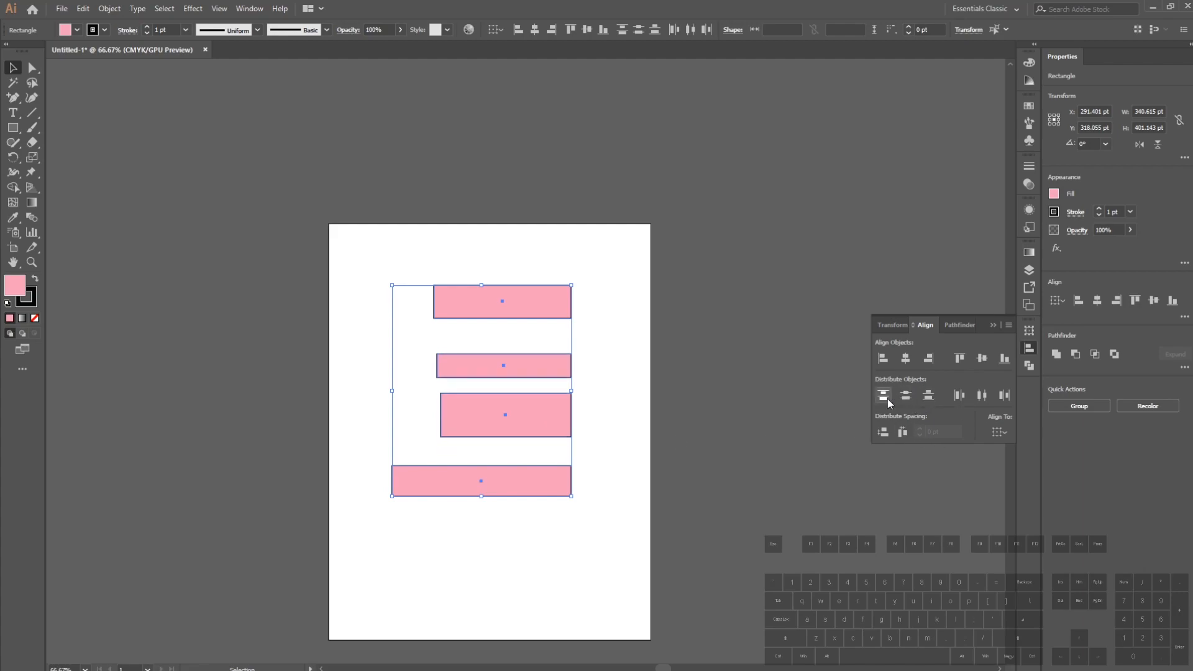
pyautogui.click(883, 394)
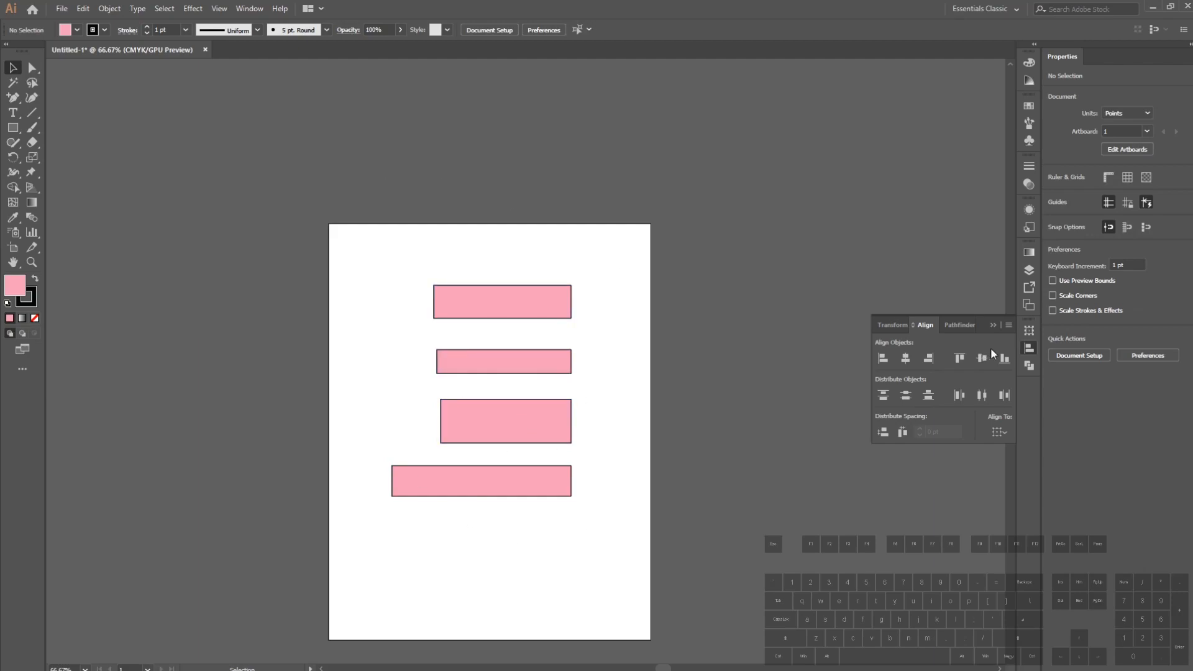
# Exclude the overlap of the two rectangles with Pathfinder and ungroup the resulting pieces.
pyautogui.click(959, 324)
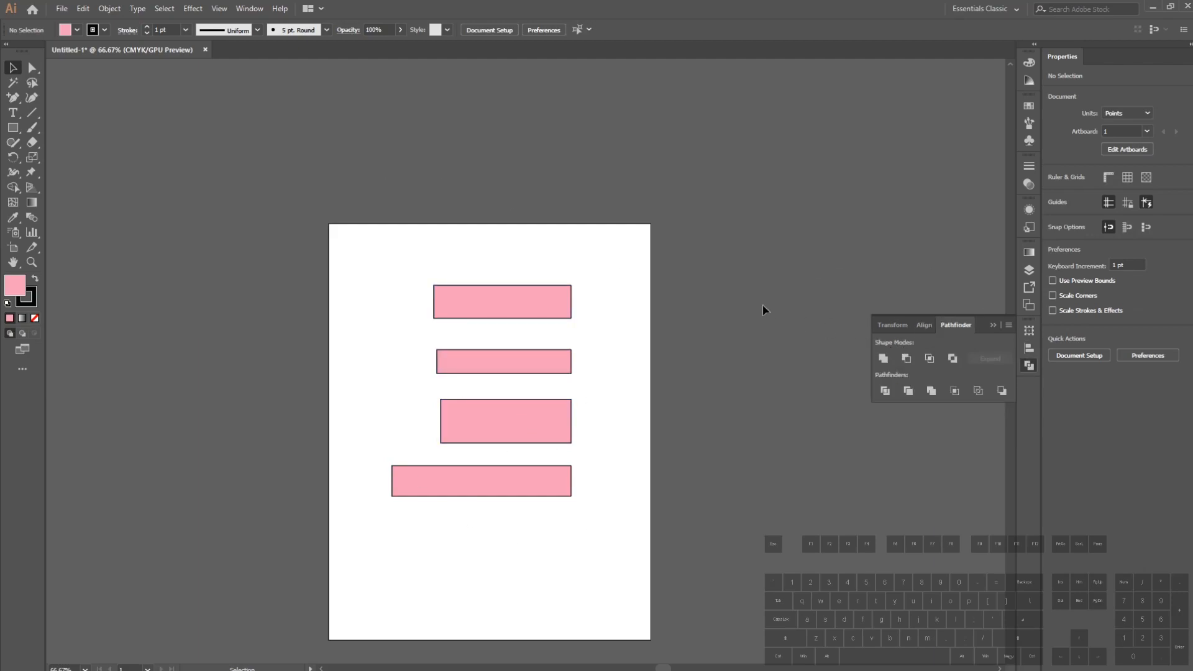
pyautogui.moveTo(685, 359)
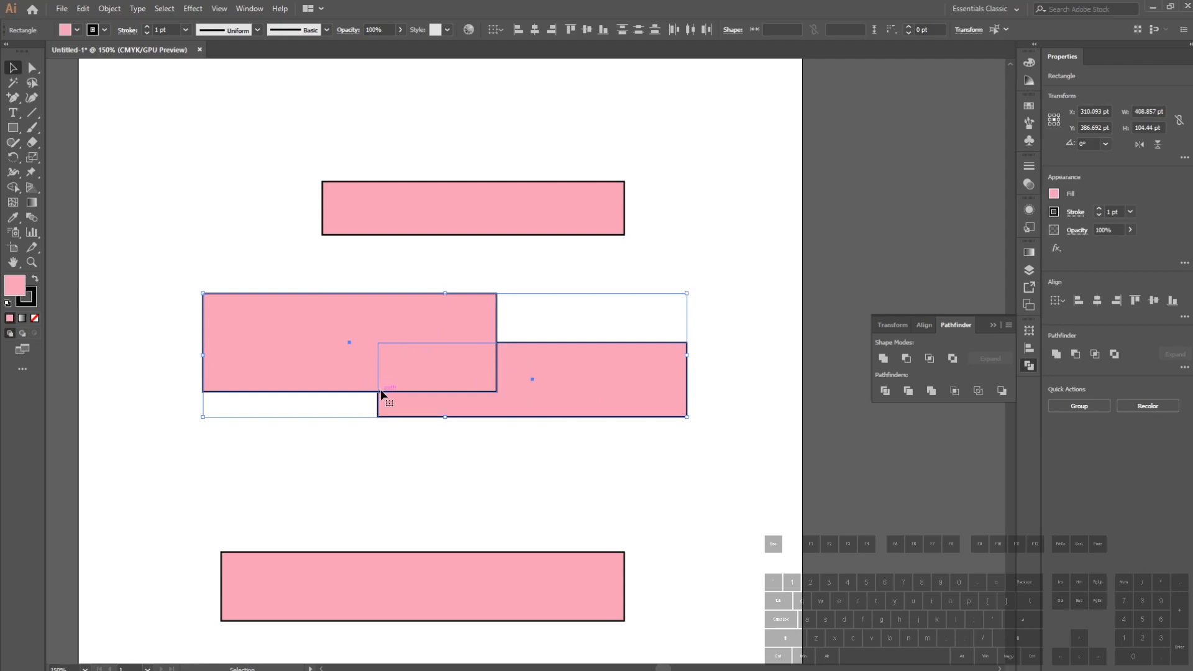
pyautogui.moveTo(948, 331)
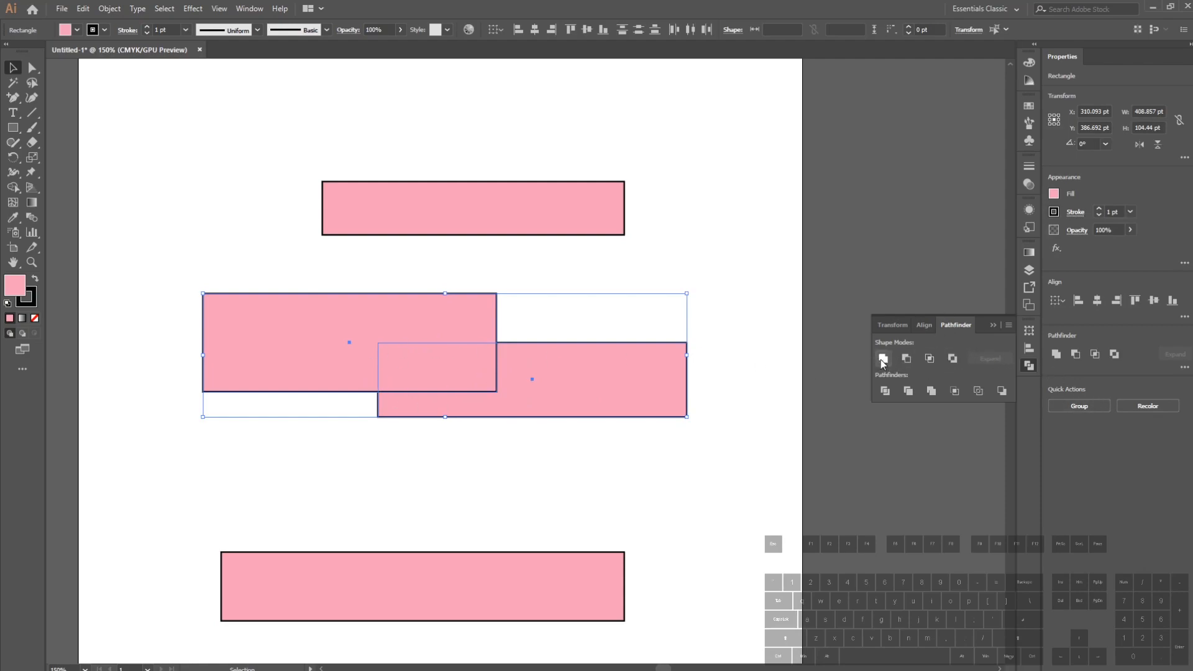
pyautogui.moveTo(906, 358)
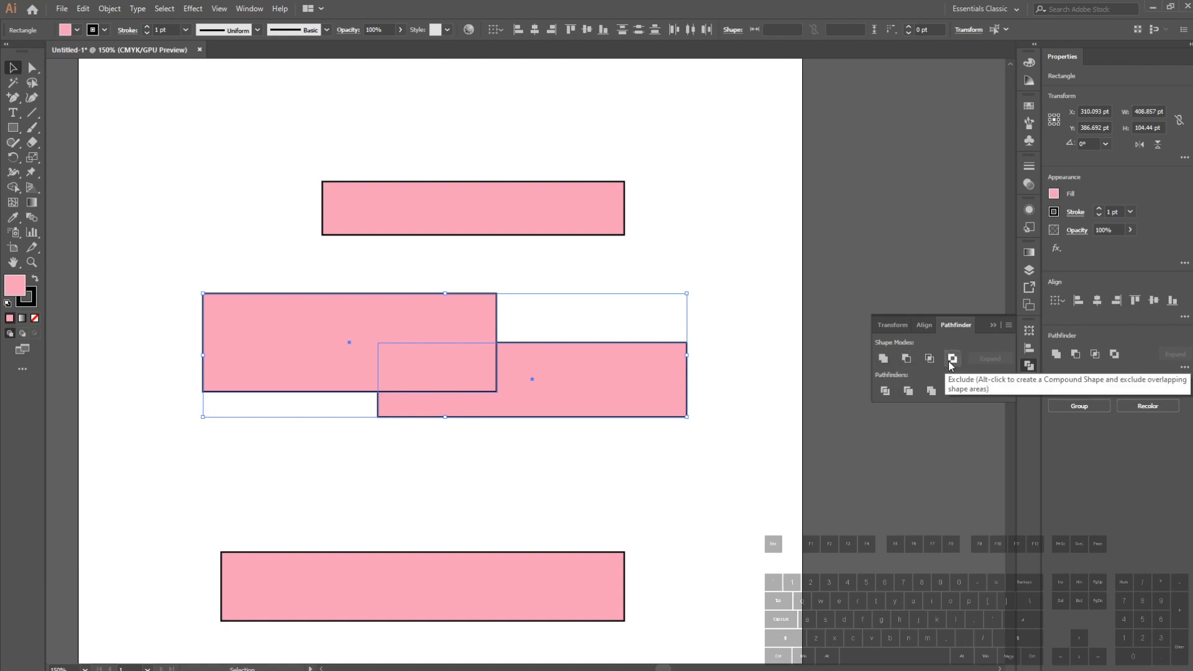
pyautogui.click(952, 357)
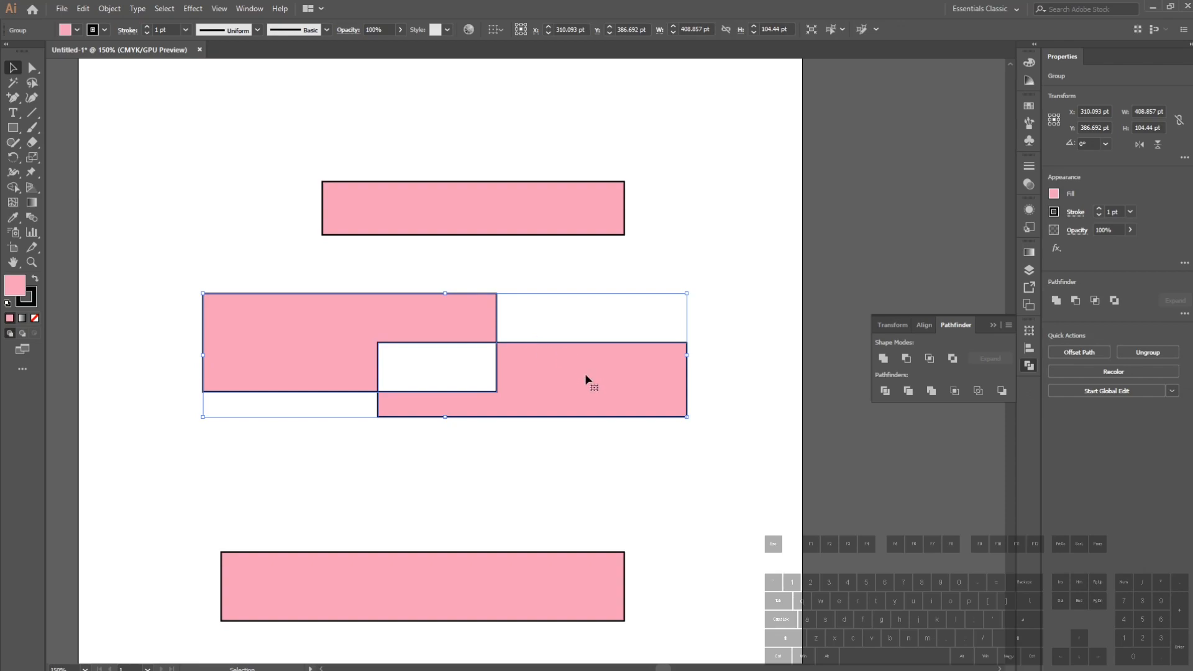
pyautogui.moveTo(721, 253)
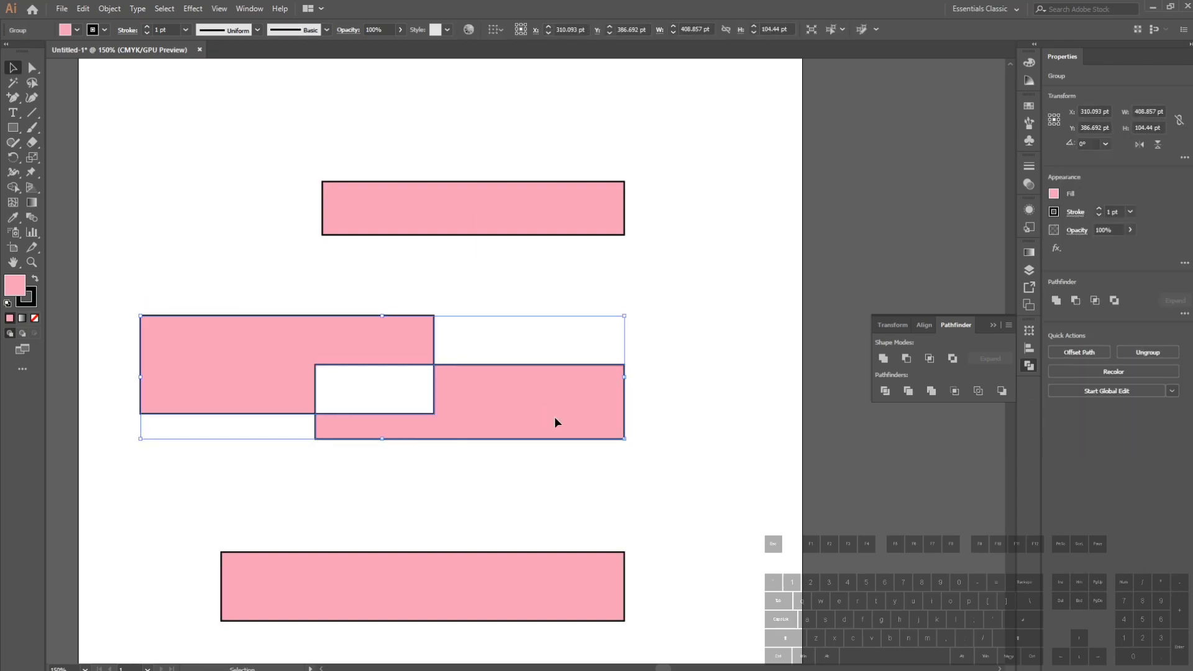
pyautogui.rightClick(555, 422)
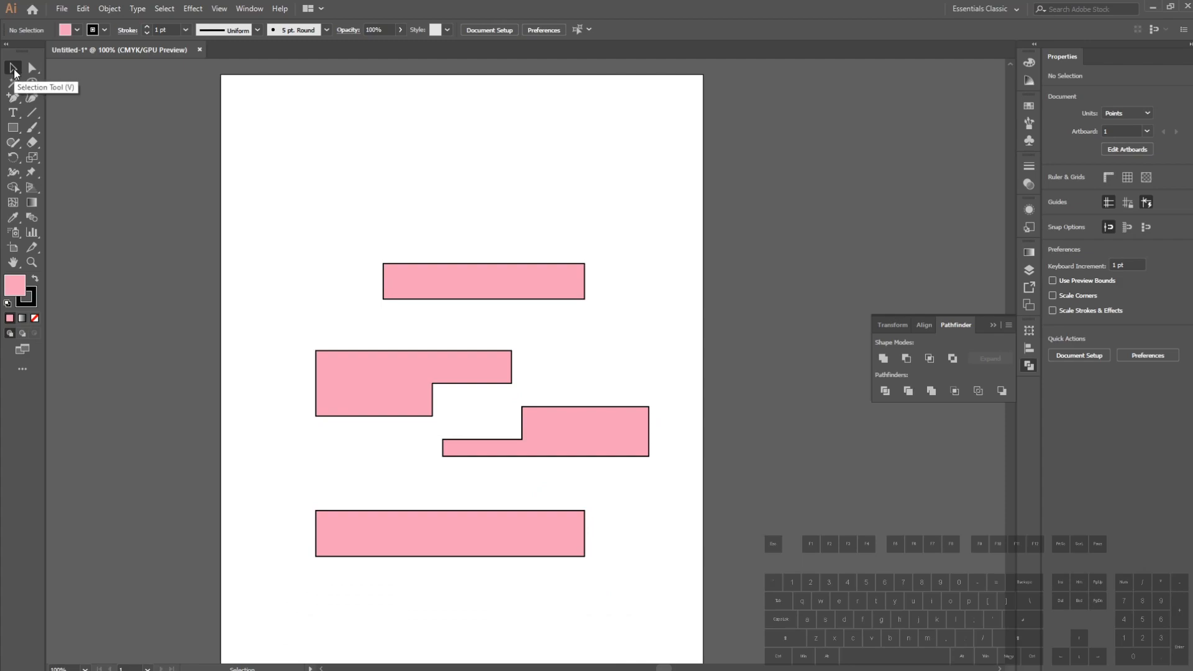
# Switch back to selecting whole objects on the artboard.
pyautogui.click(483, 281)
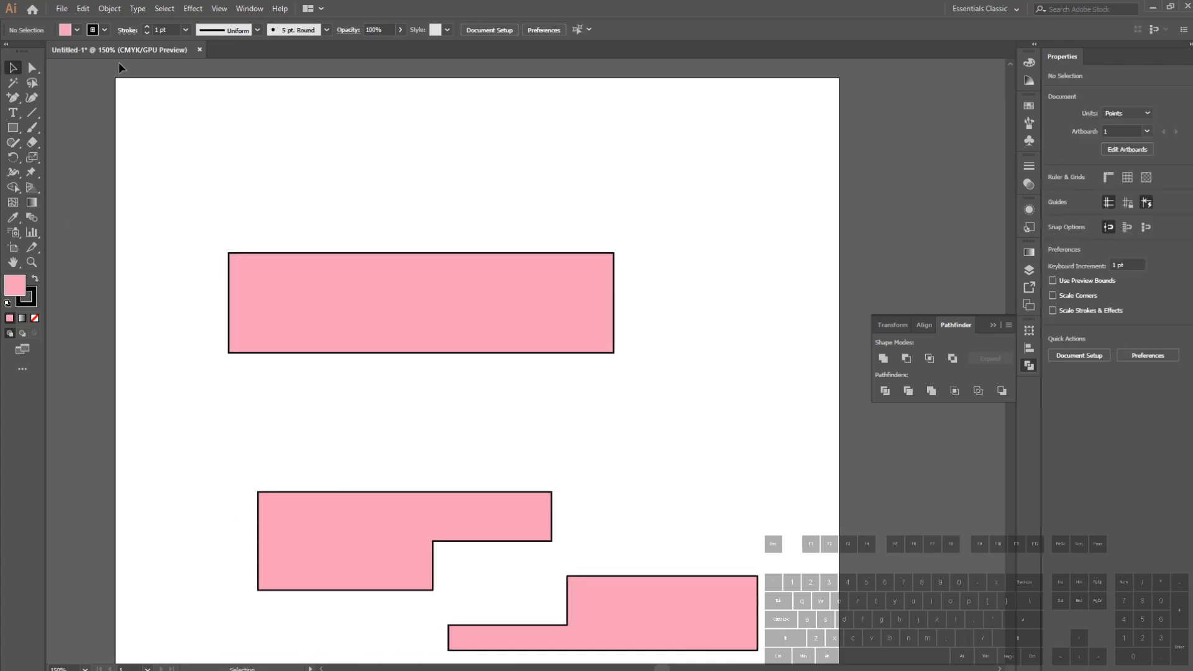
pyautogui.moveTo(32, 68)
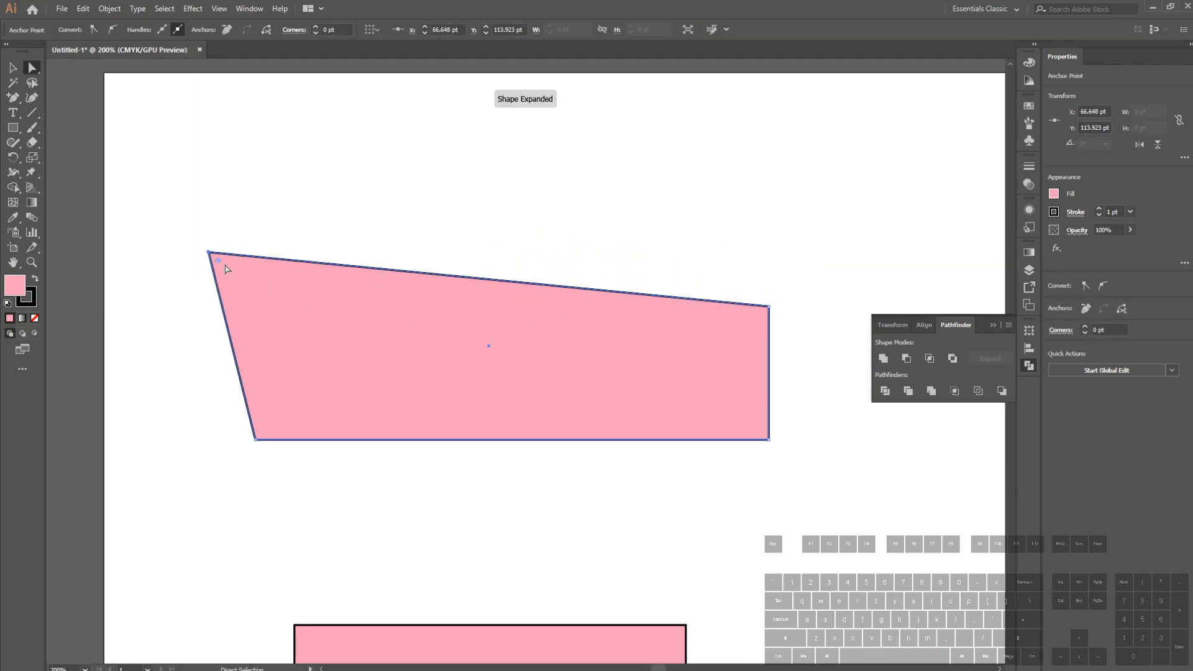
# Pull the top rectangle's top-left corner out of line and round it with the corner widget.
pyautogui.moveTo(207, 254); pyautogui.dragTo(354, 259)
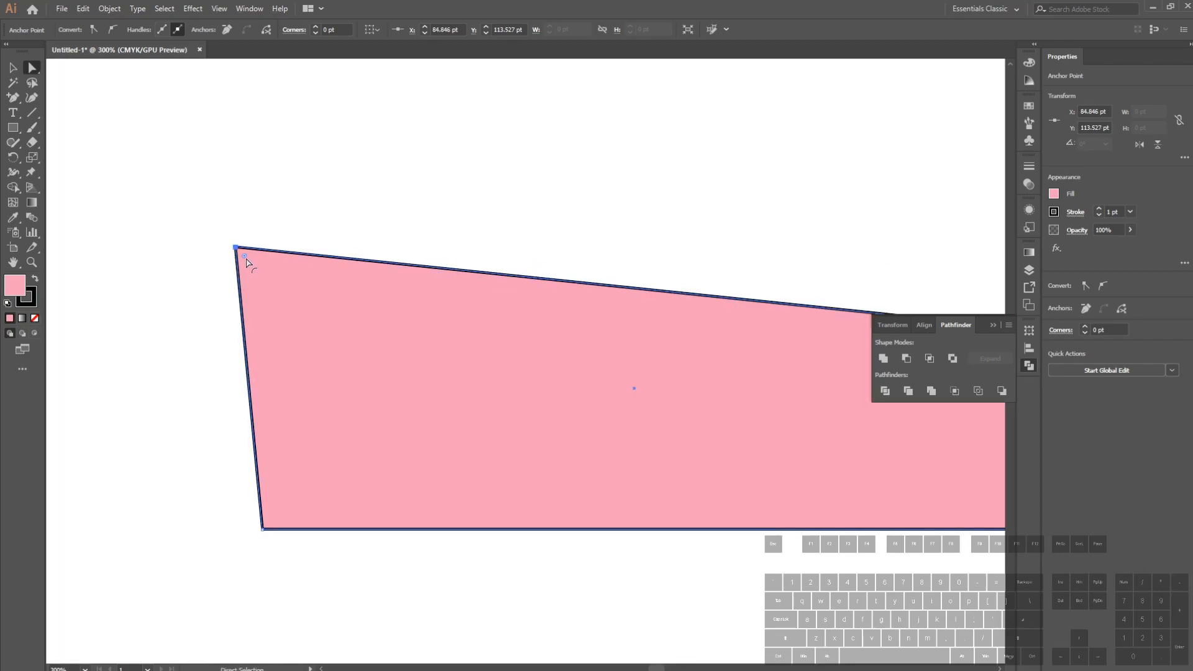
pyautogui.moveTo(246, 262); pyautogui.dragTo(304, 317)
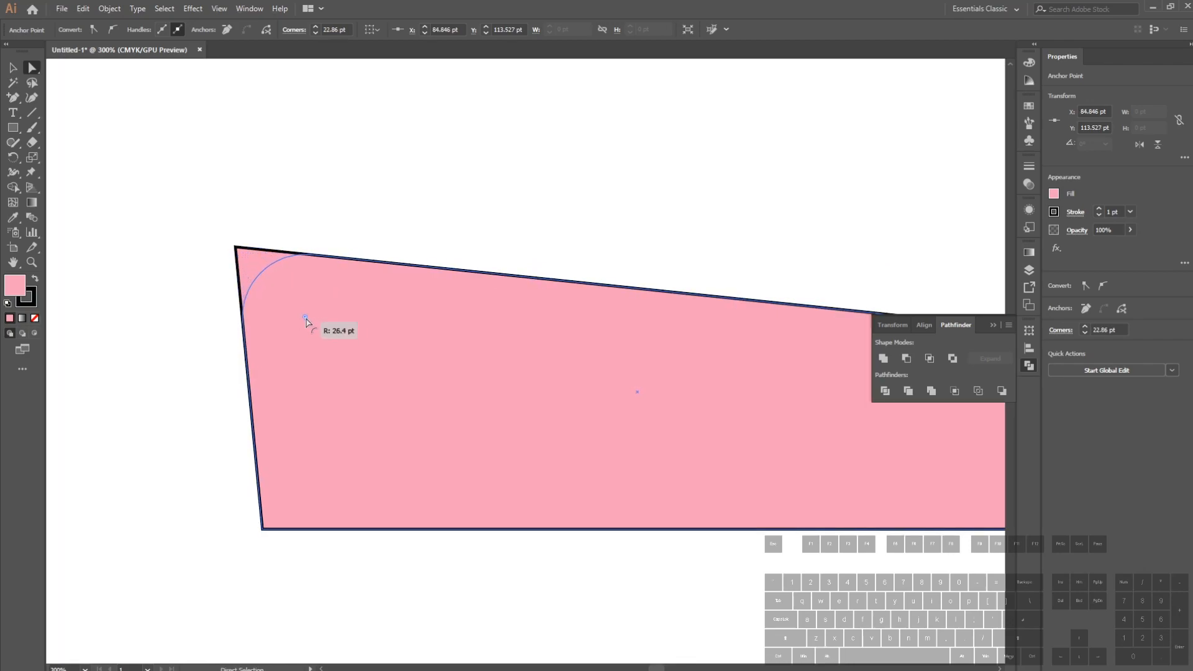
pyautogui.moveTo(304, 318); pyautogui.dragTo(255, 274)
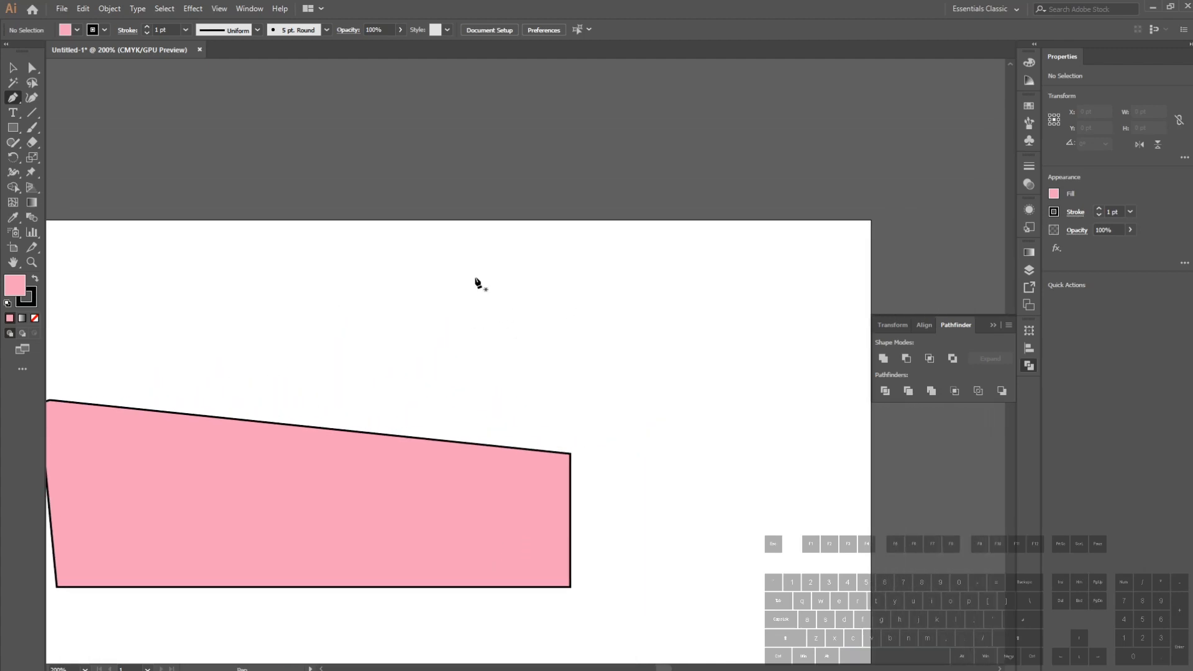
# Draw a pink trapezoid near the top of the artboard, then pick up freehand drawing.
pyautogui.moveTo(461, 273); pyautogui.dragTo(714, 292)
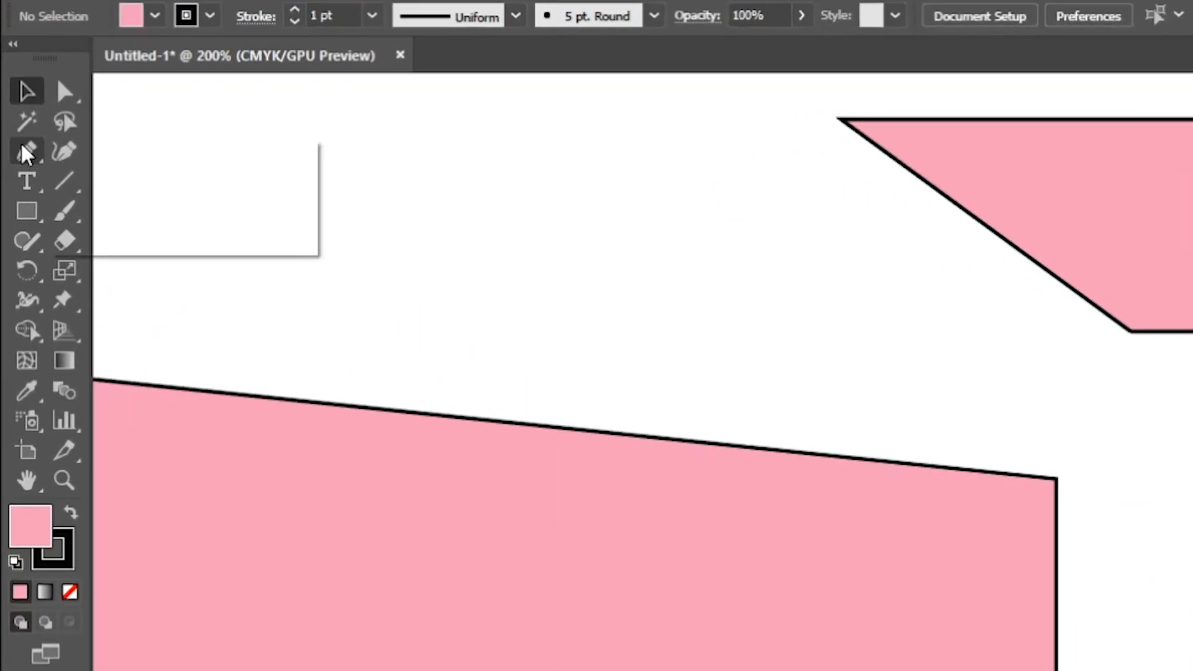
pyautogui.click(28, 151)
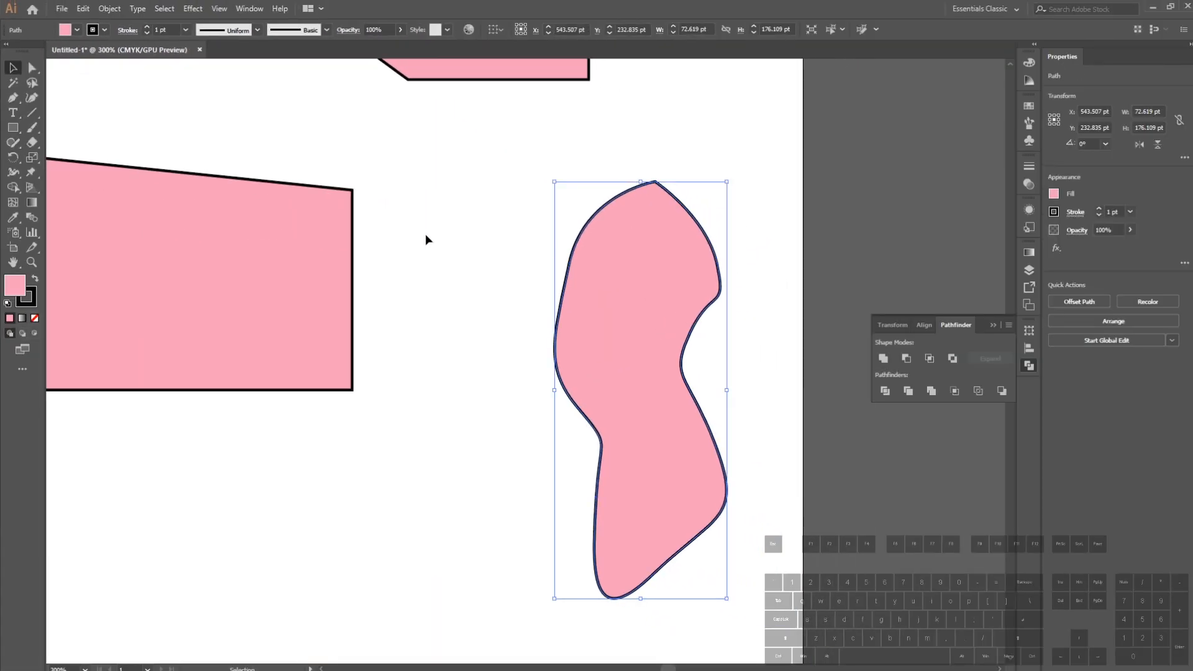
# Edit individual anchor points of the freehand pink blob, keeping its curvy outline.
pyautogui.click(32, 67)
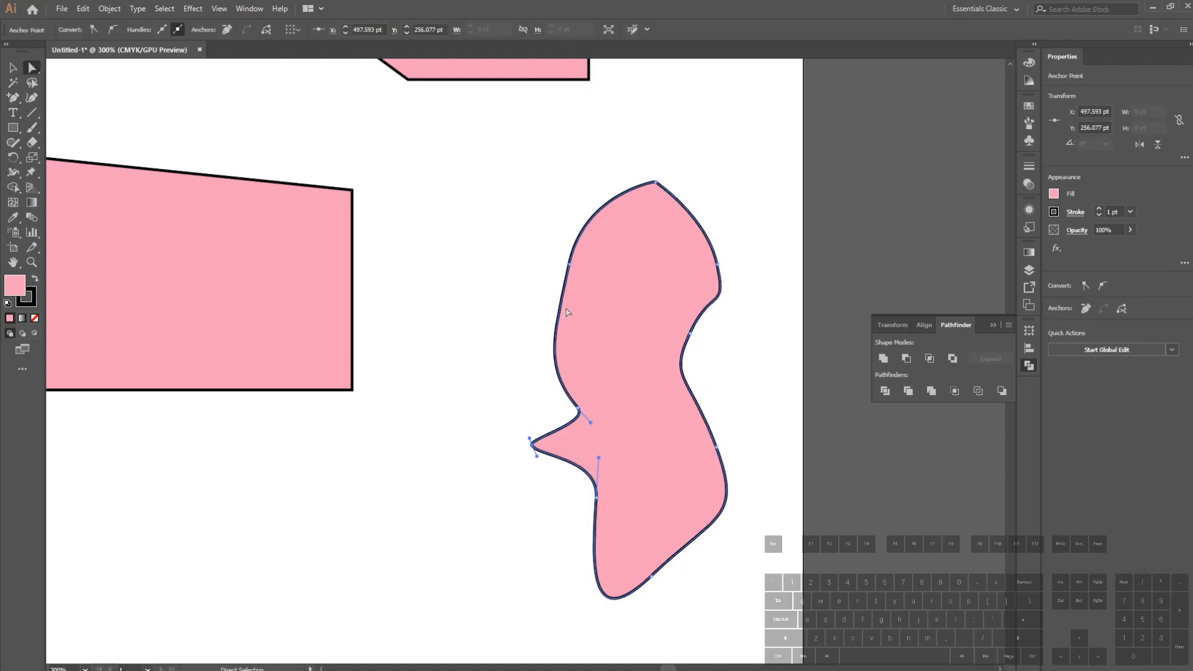
pyautogui.click(13, 97)
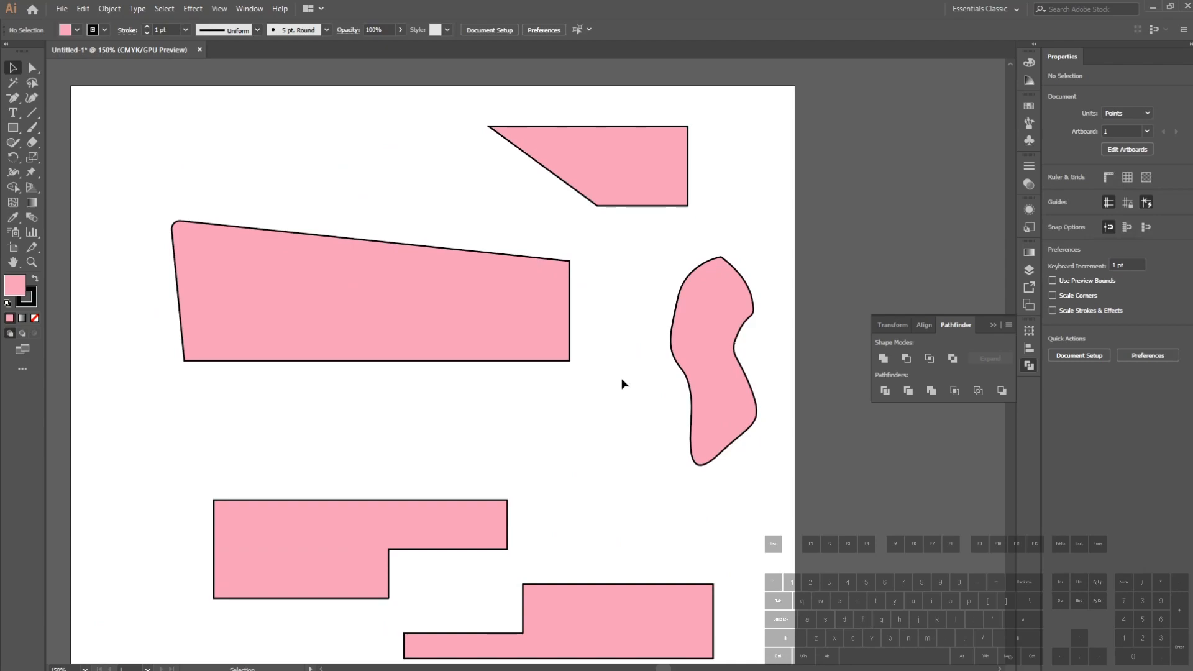
pyautogui.moveTo(629, 241)
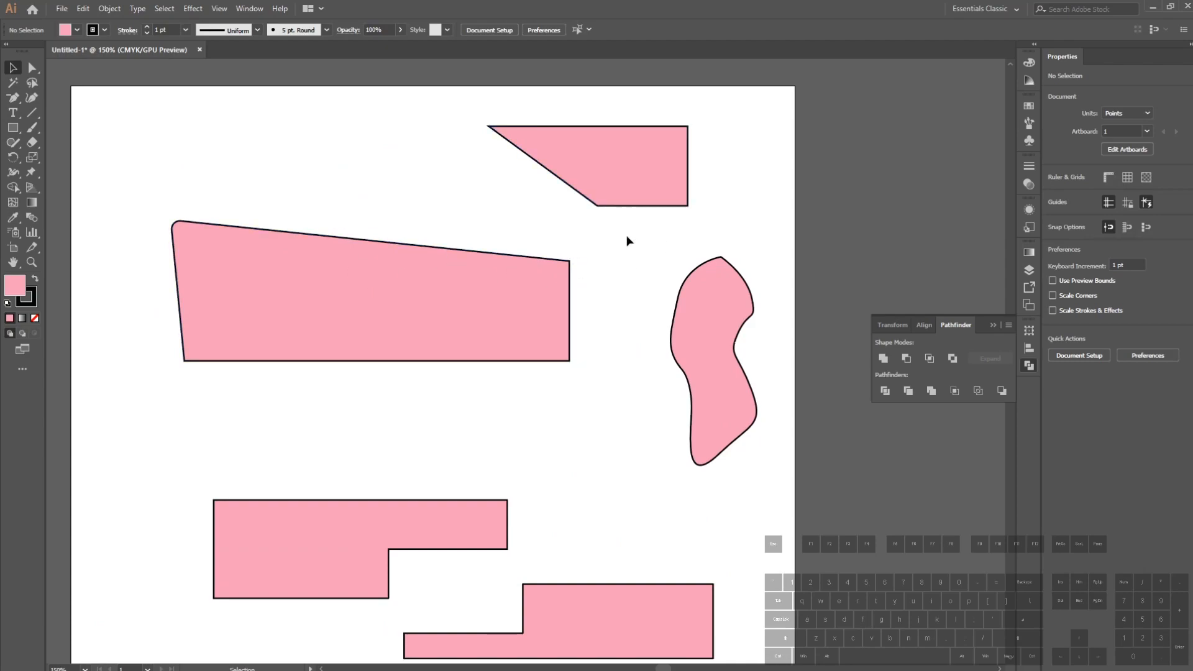
pyautogui.moveTo(487, 176)
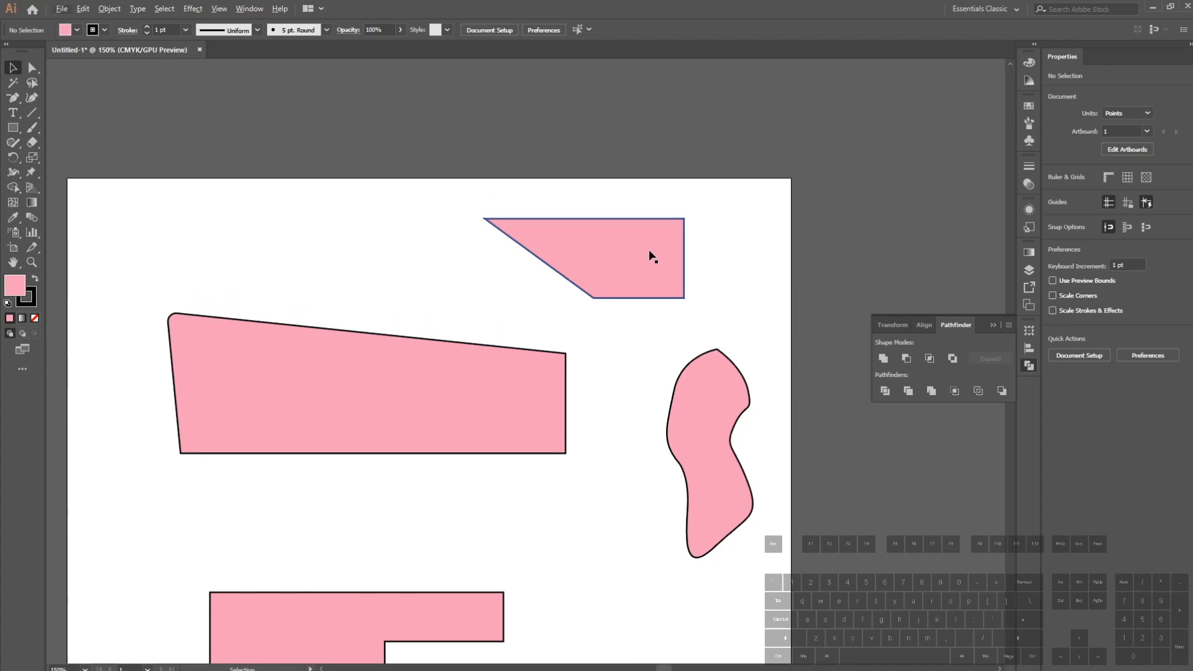
# Change the small top trapezoid's fill from pink to light blue via the Color Picker.
pyautogui.click(648, 254)
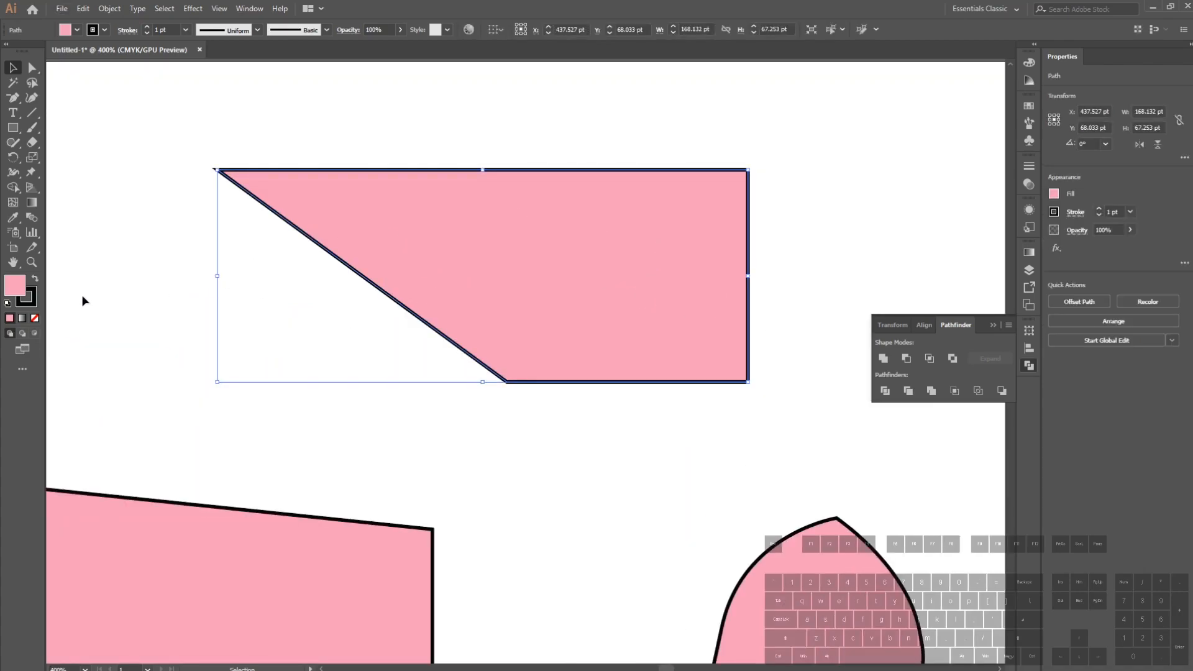
pyautogui.doubleClick(15, 286)
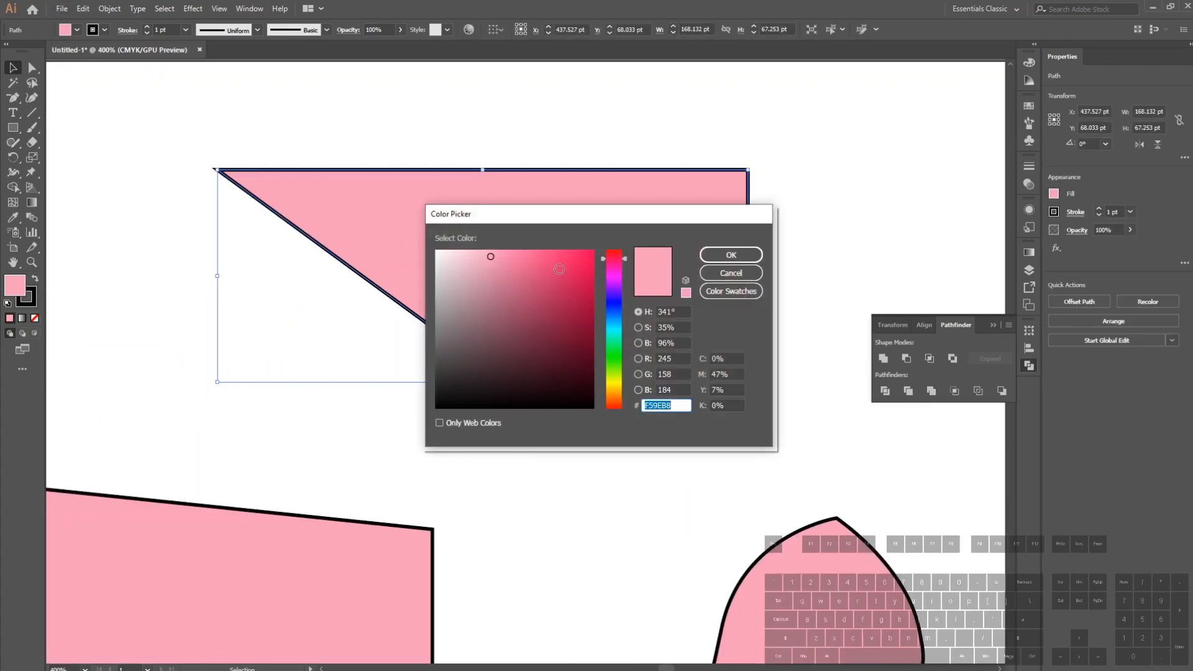
pyautogui.click(613, 325)
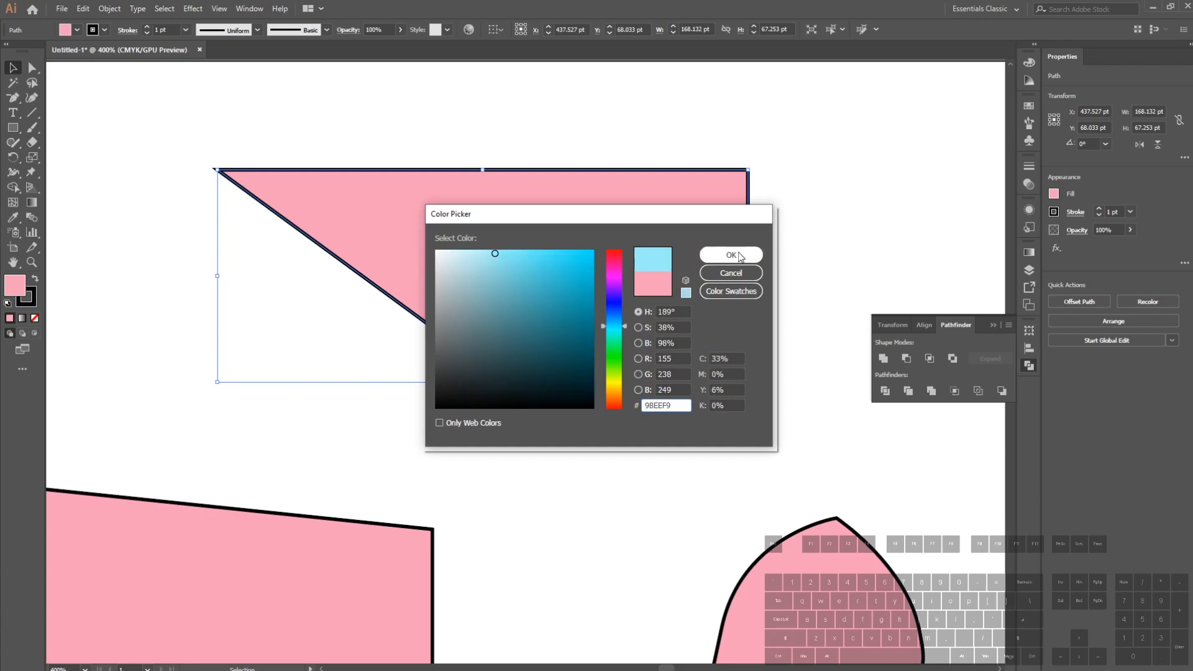
pyautogui.click(729, 255)
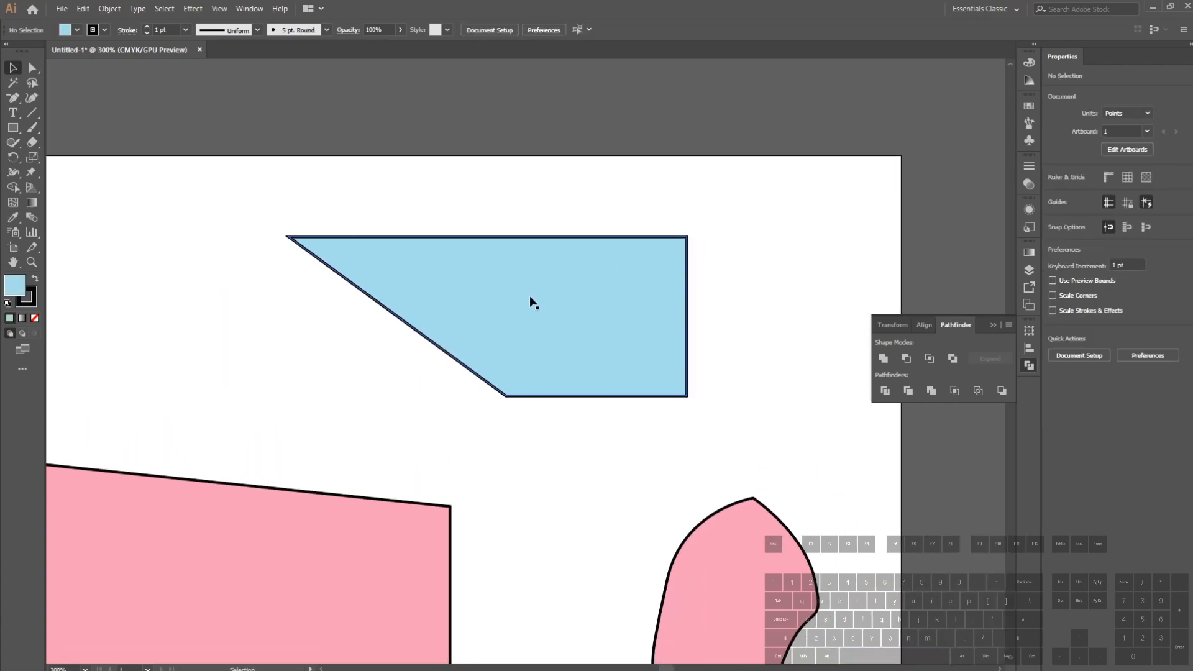
pyautogui.click(533, 302)
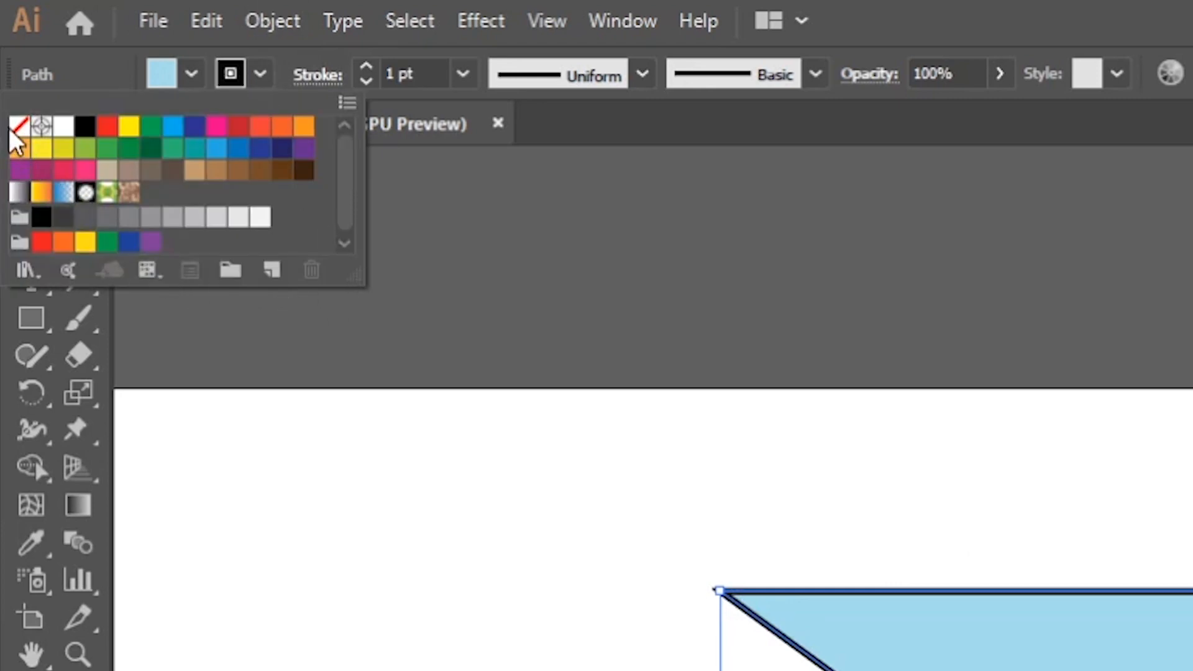
# Remove the light blue trapezoid's outline by setting its stroke to None.
pyautogui.click(19, 127)
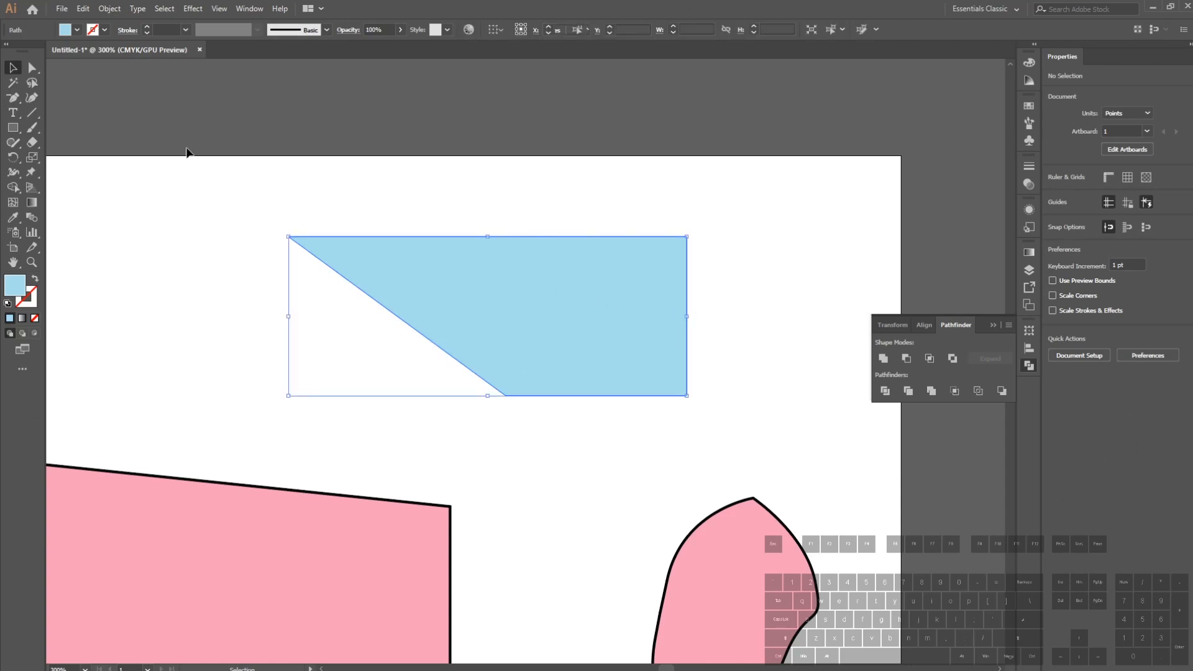
pyautogui.click(67, 30)
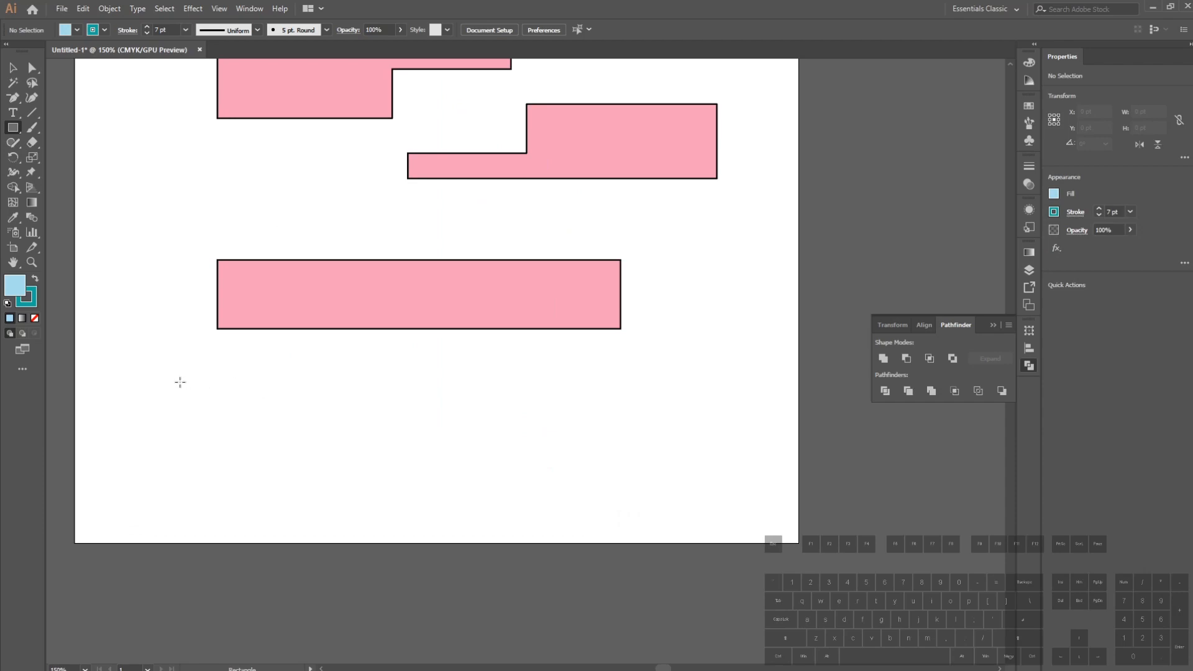
# Draw a light blue teal-outlined rectangle lower left, then a star below the pink bars via the Star dialog.
pyautogui.moveTo(176, 380); pyautogui.dragTo(295, 445)
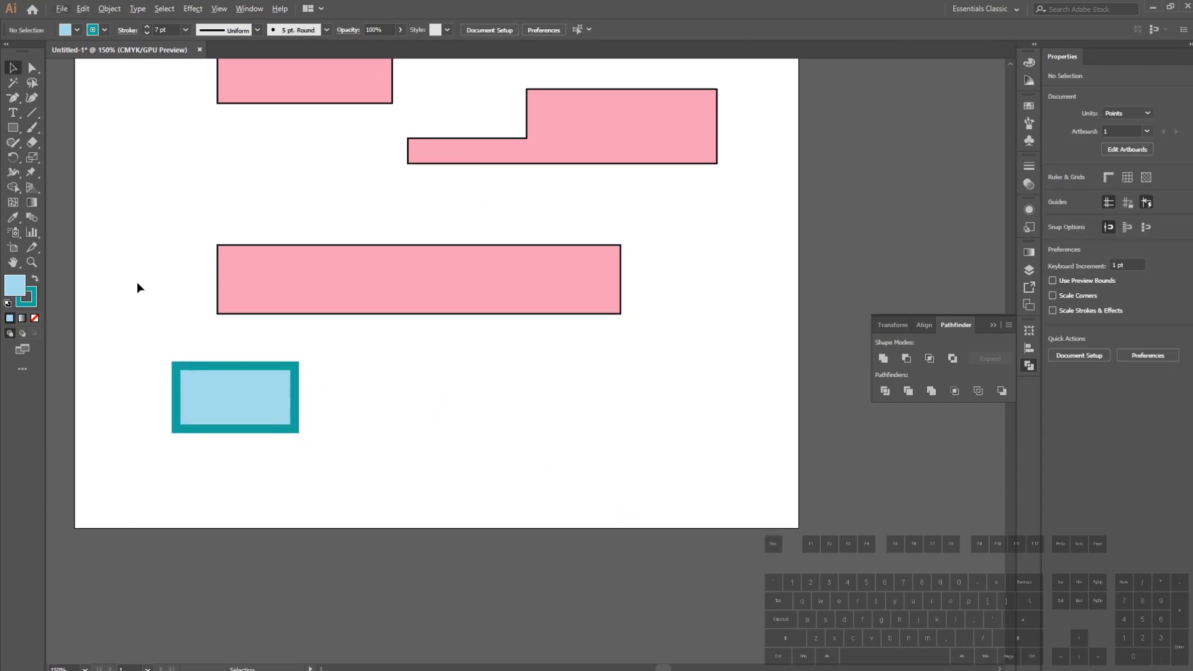
pyautogui.click(12, 127)
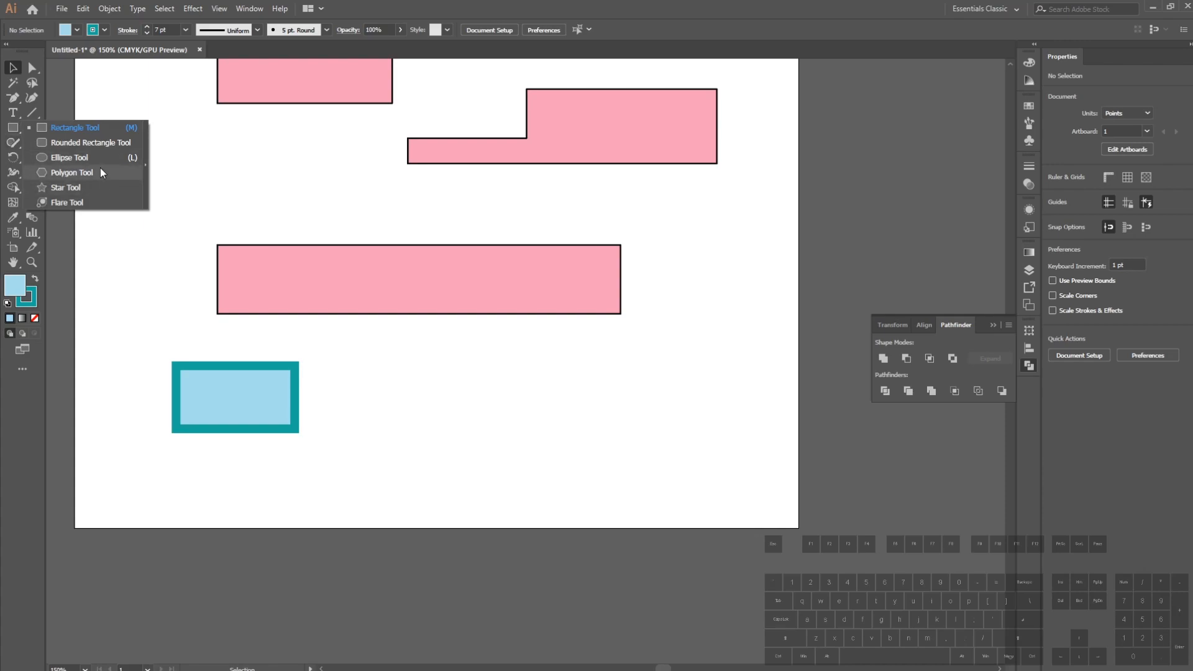
pyautogui.moveTo(86, 158)
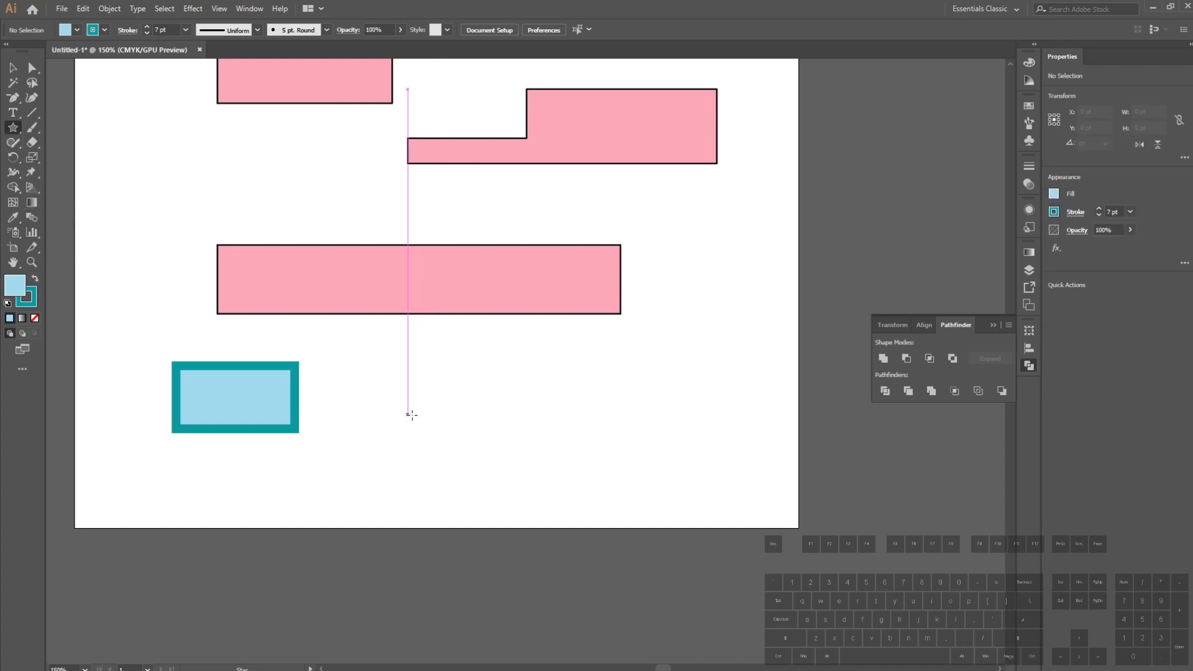
pyautogui.moveTo(407, 412); pyautogui.dragTo(456, 432)
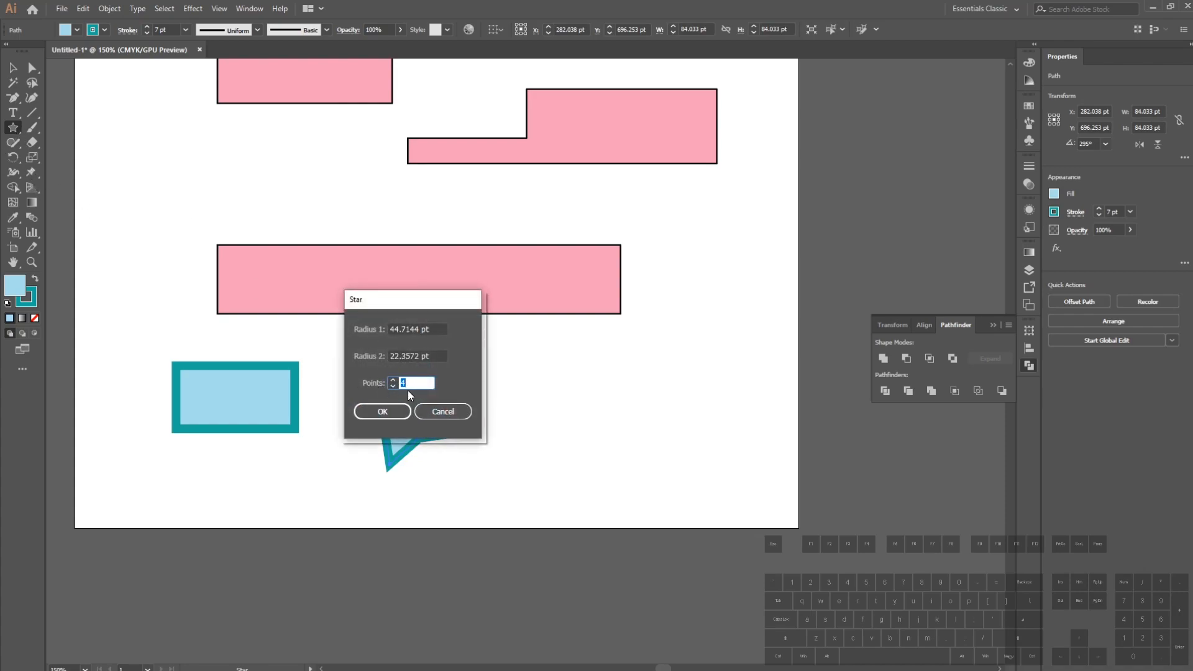
pyautogui.click(382, 411)
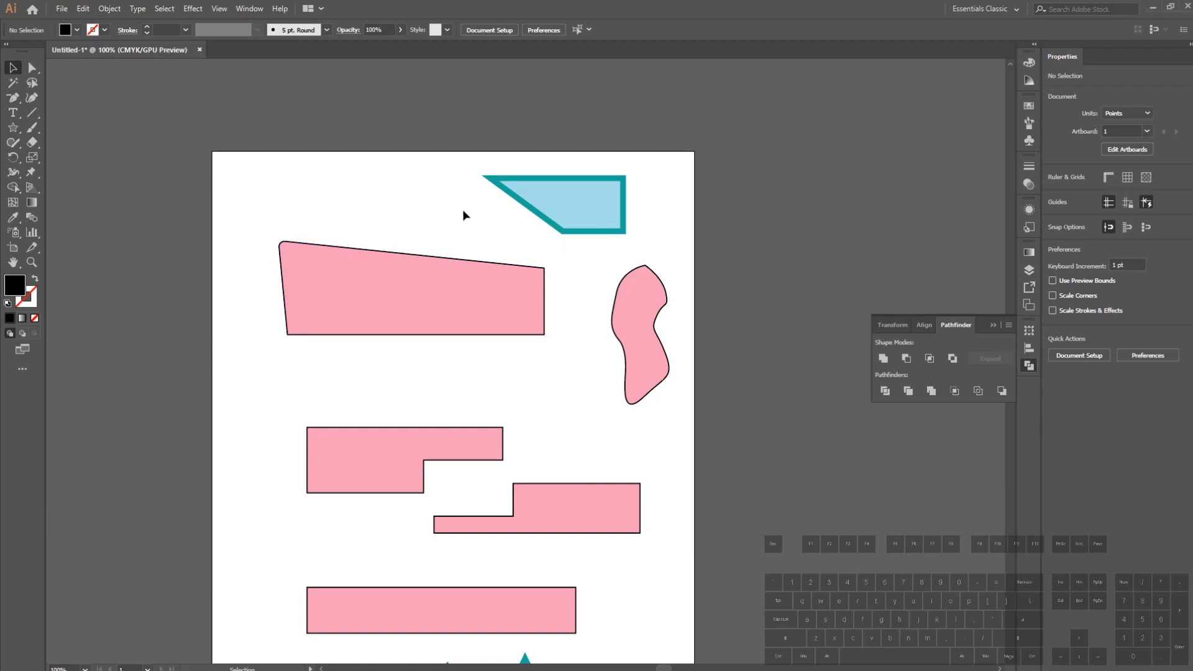
# Add the heading 'ANYTHING WE WANT' and move it onto the large pink shape.
pyautogui.click(12, 113)
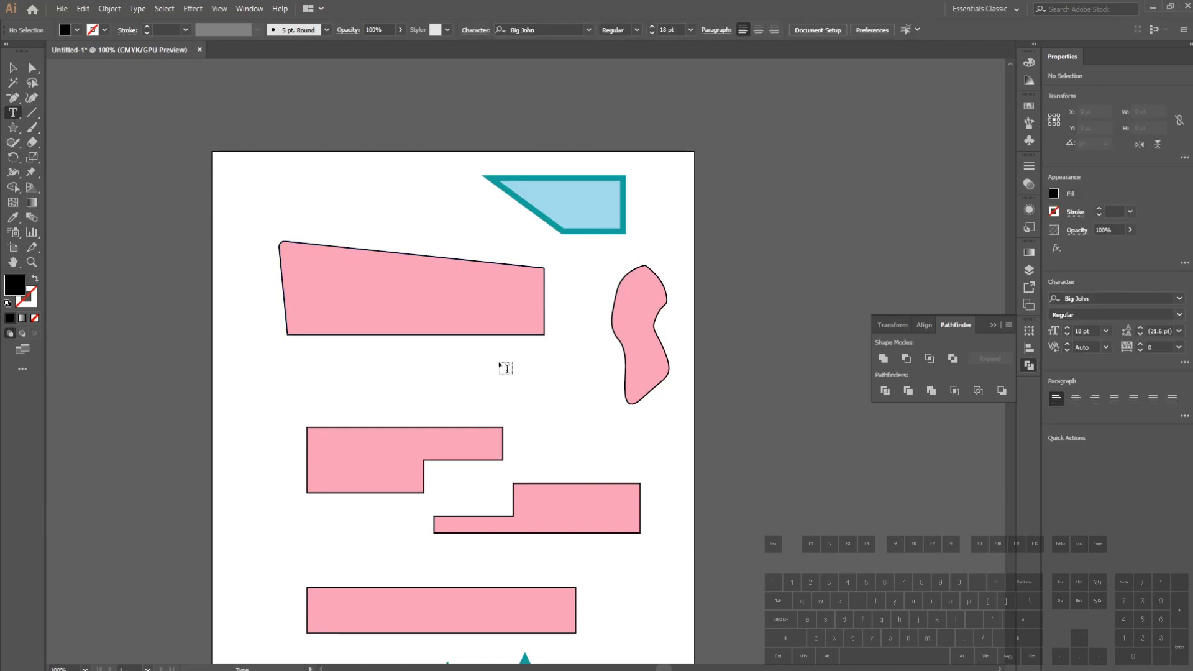
pyautogui.moveTo(308, 128)
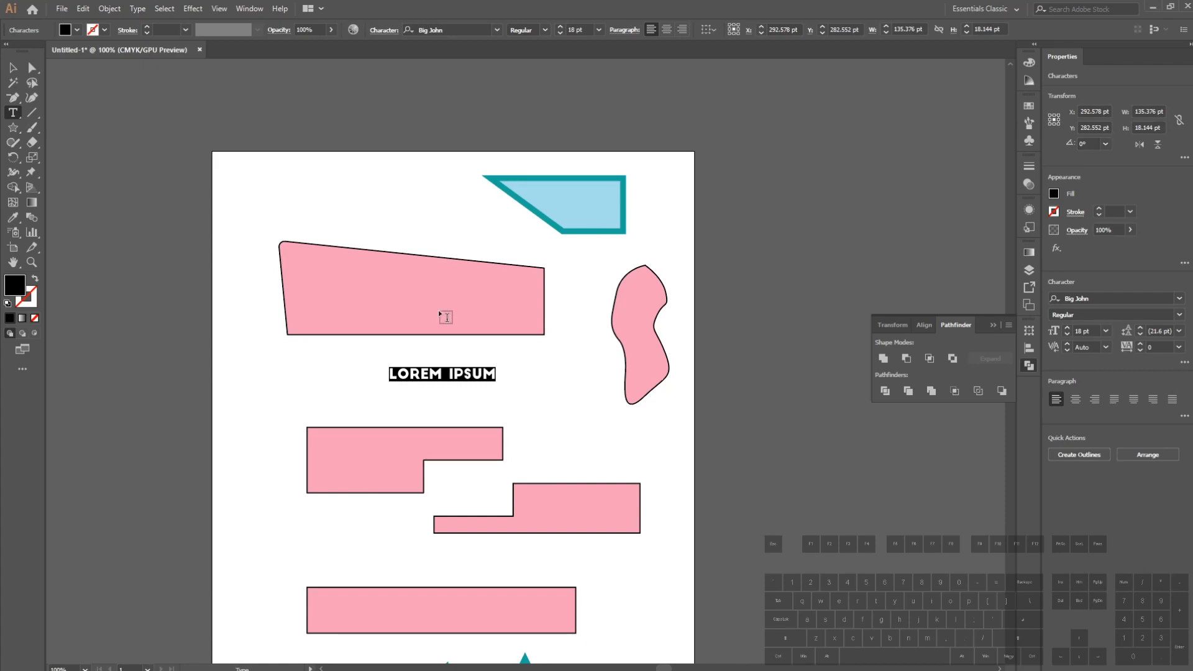
pyautogui.write('ANY')
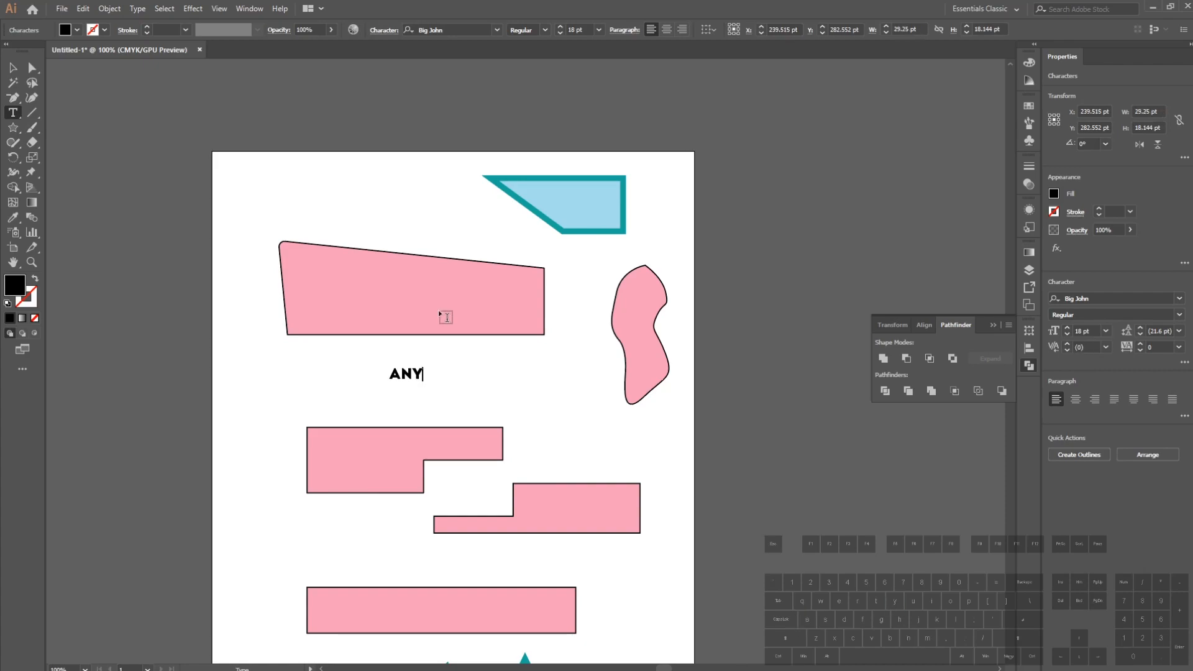
pyautogui.write('THING WE WANT')
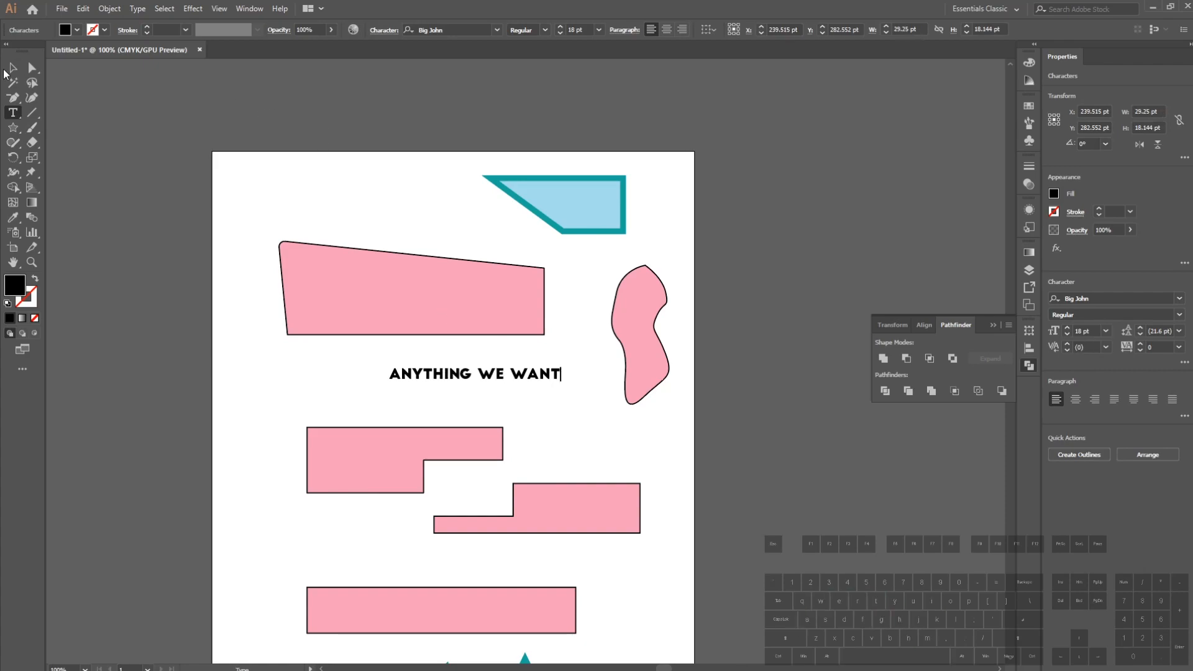
pyautogui.moveTo(476, 374); pyautogui.dragTo(412, 293)
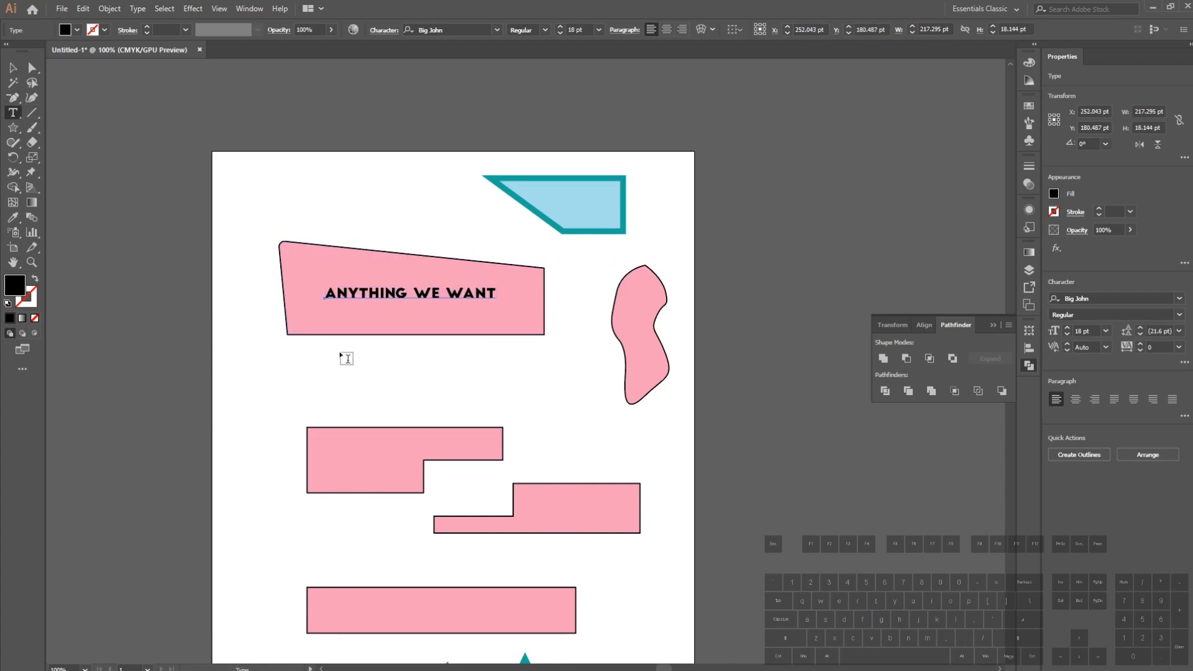
# Add a 'Lorem ipsum dolor sit amet…' paragraph below the heading.
pyautogui.write('Lorem ipsum dolor sit amet, consectetuer adipiscing elit, sed diam')
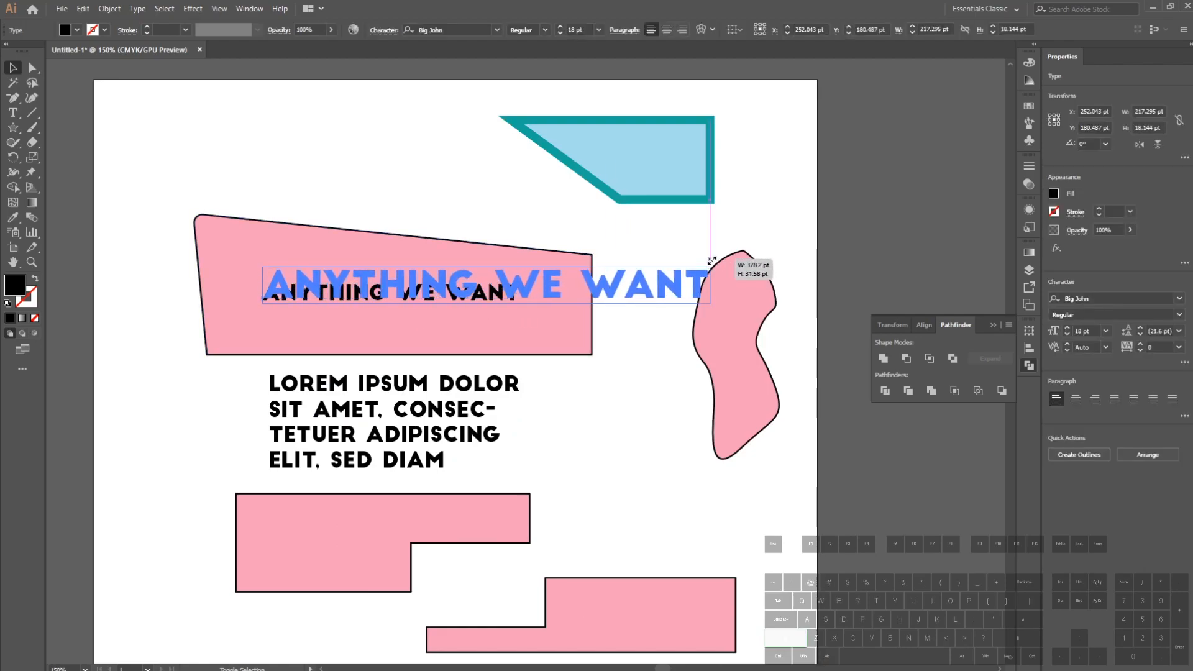
# Scale the 'ANYTHING WE WANT' heading up toward the top of the artboard.
pyautogui.moveTo(484, 283); pyautogui.dragTo(344, 182)
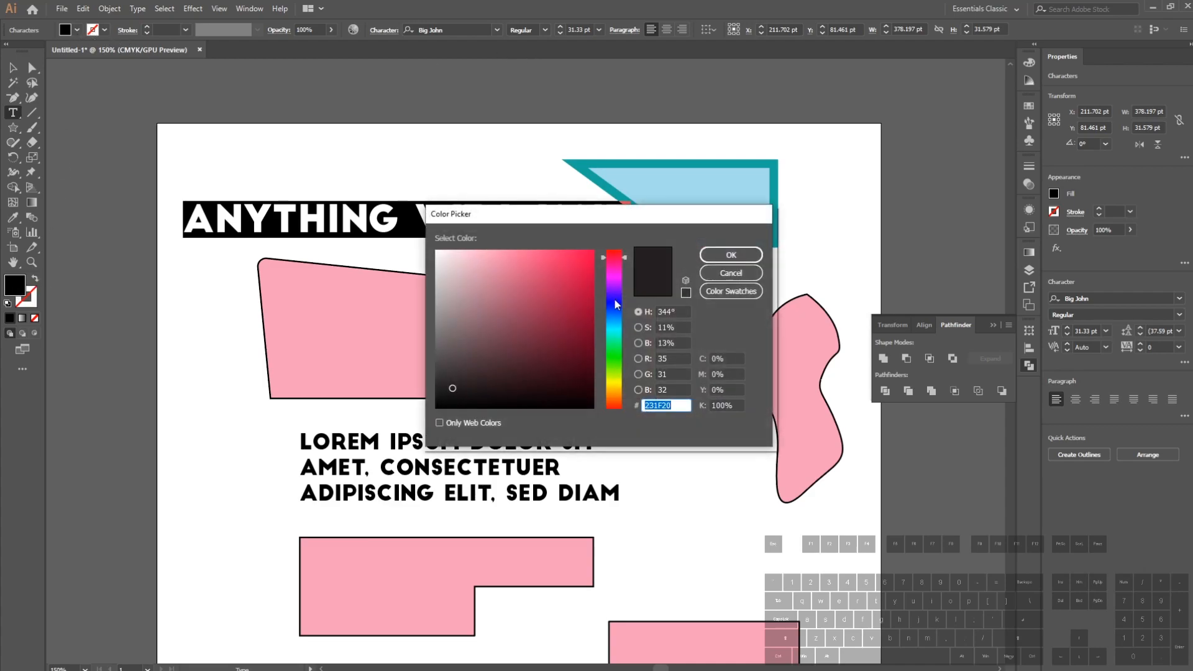
# Make the heading green outline lettering with no fill, then select the large pink shape.
pyautogui.click(730, 253)
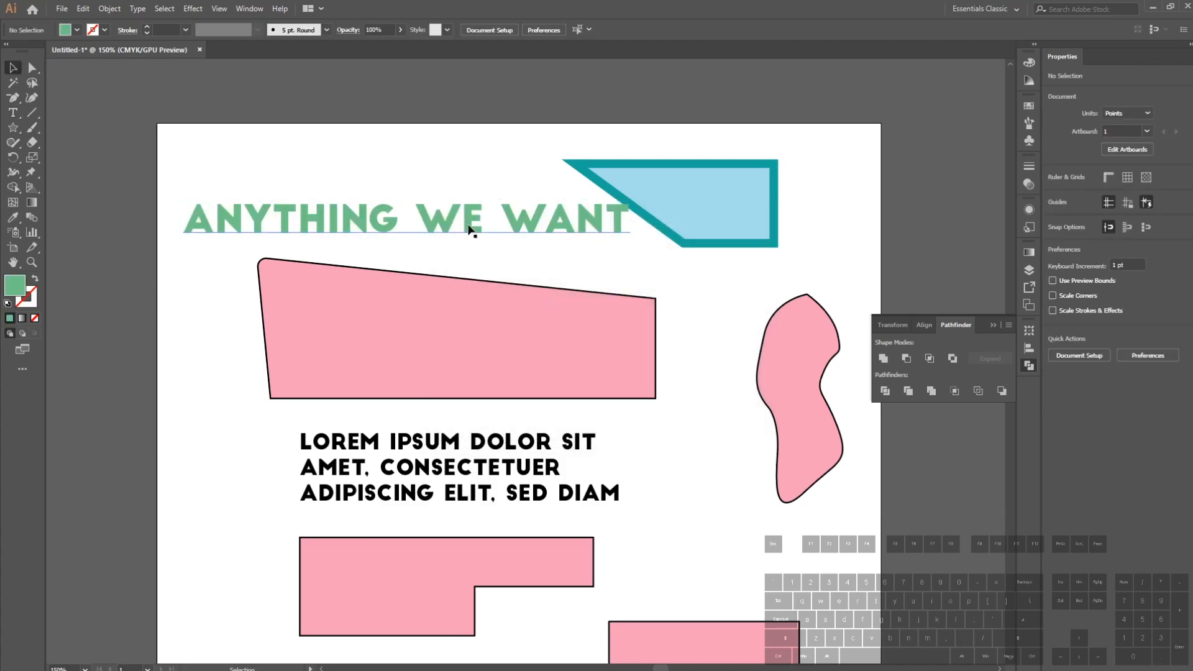
pyautogui.click(472, 221)
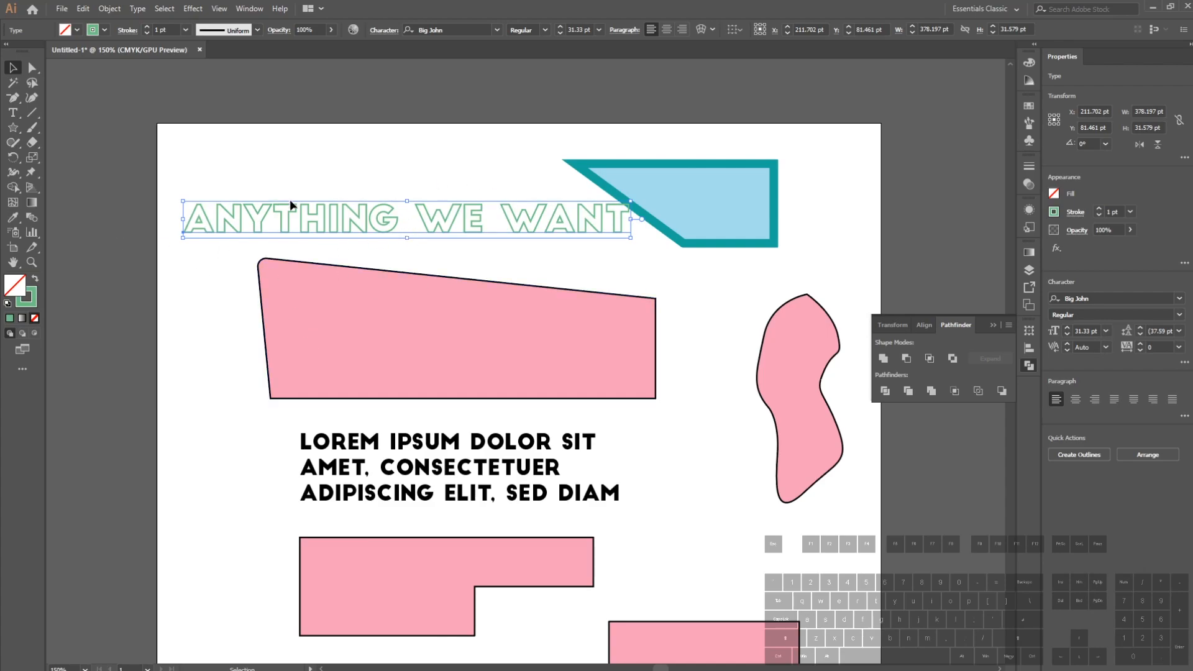
pyautogui.click(696, 346)
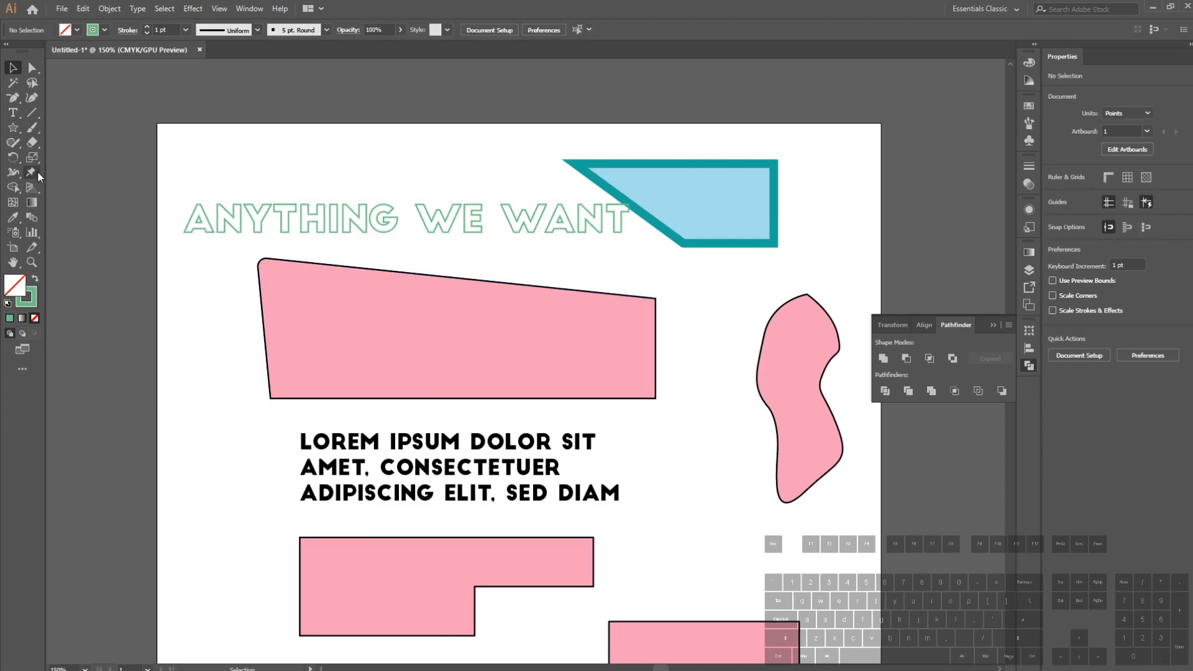
pyautogui.click(12, 113)
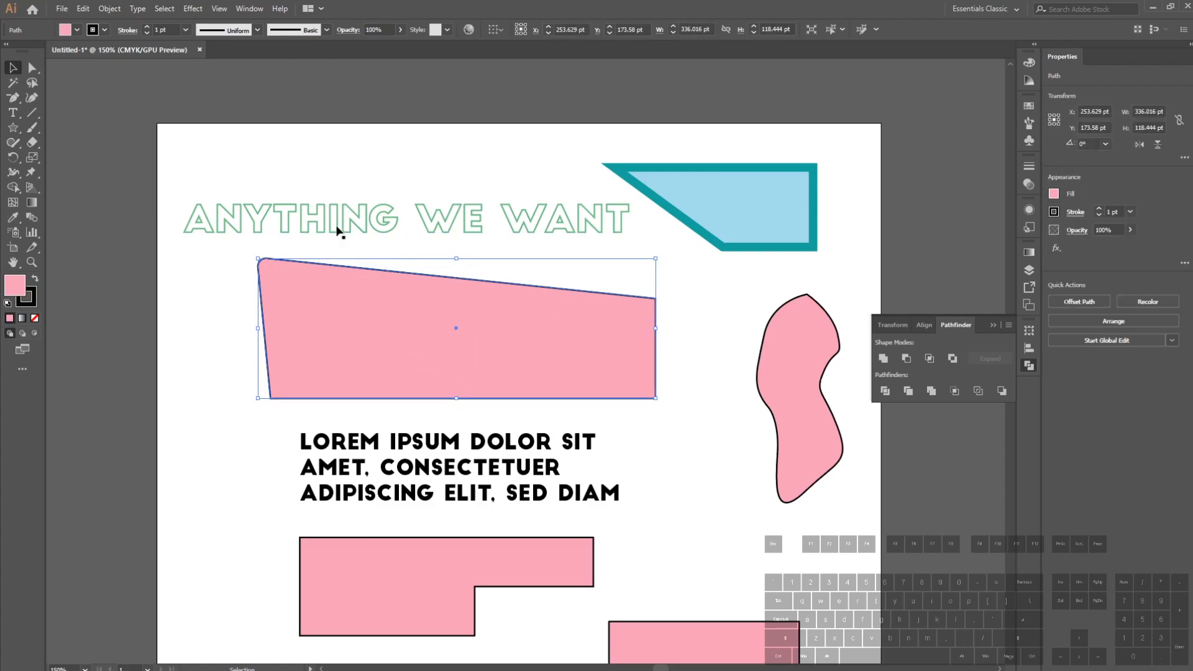
pyautogui.moveTo(487, 395)
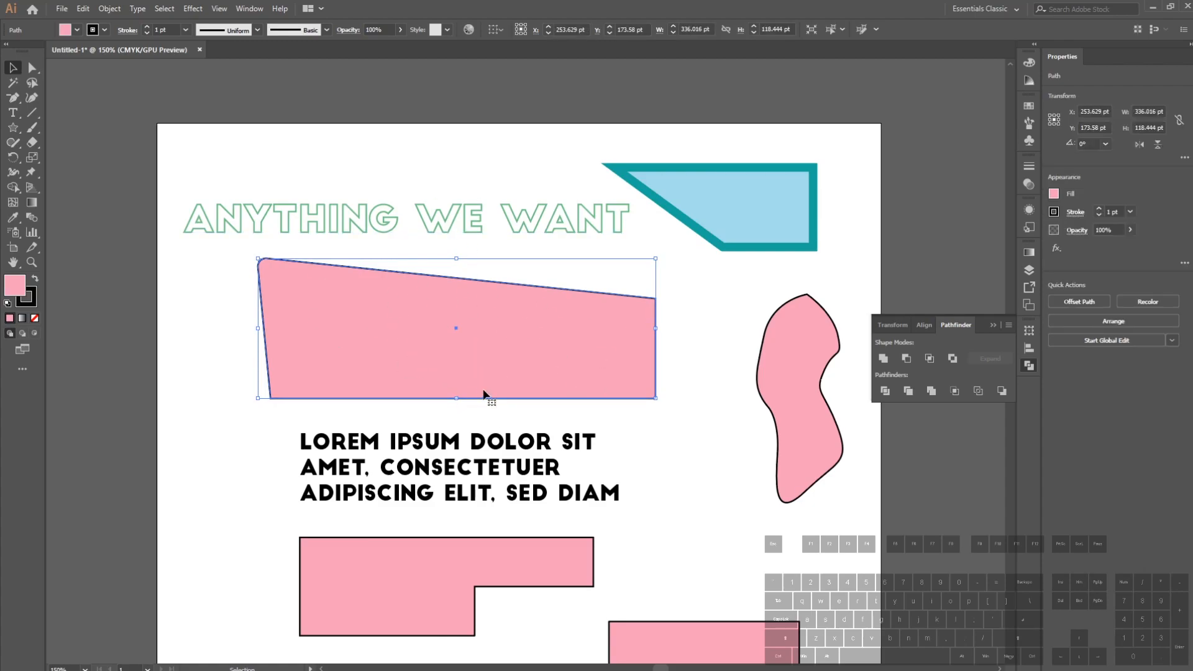
# Eyedropper the blue trapezoid's light blue fill and teal stroke onto the large pink shape.
pyautogui.click(707, 360)
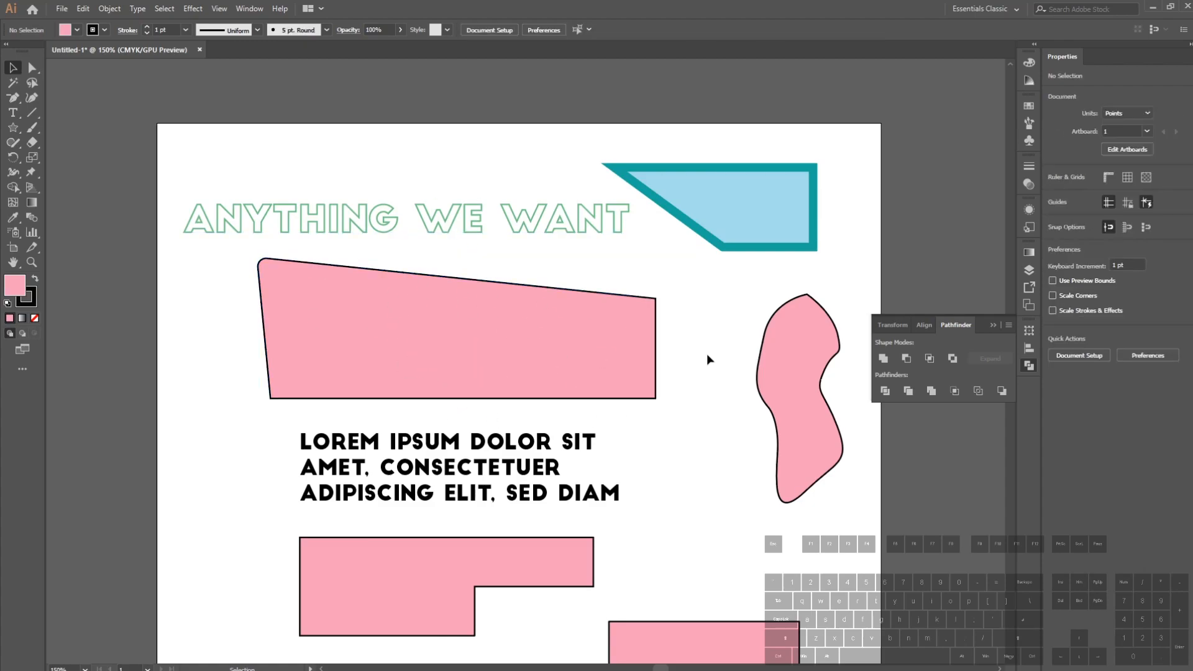
pyautogui.click(731, 213)
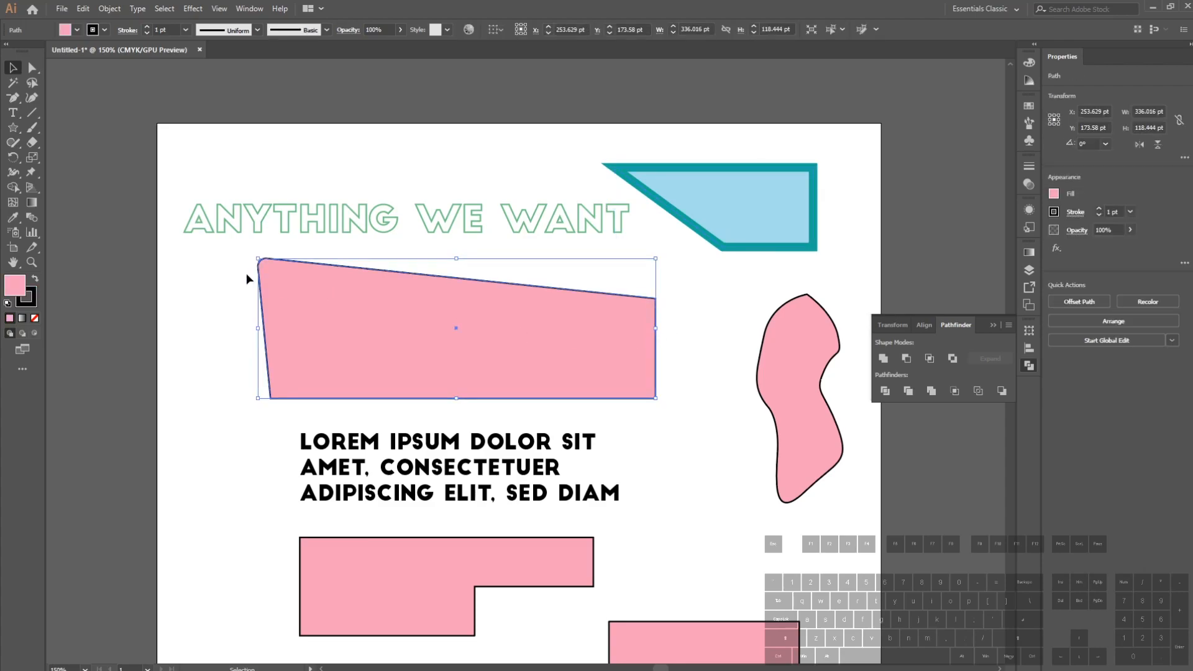
pyautogui.moveTo(13, 219)
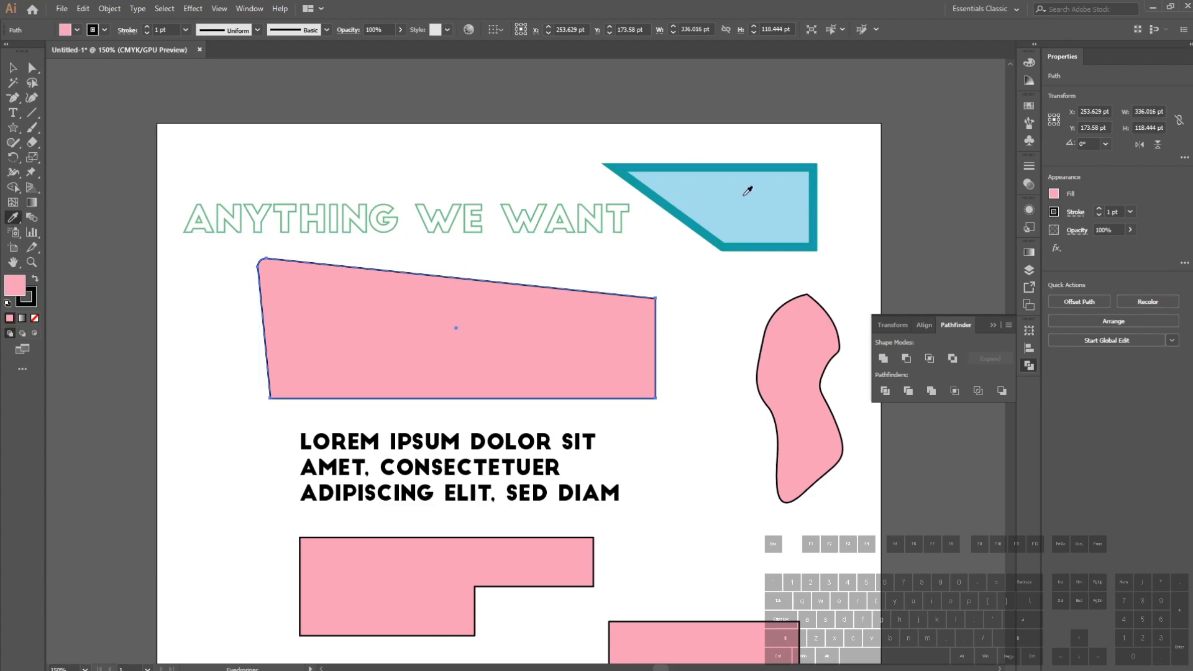
pyautogui.click(748, 191)
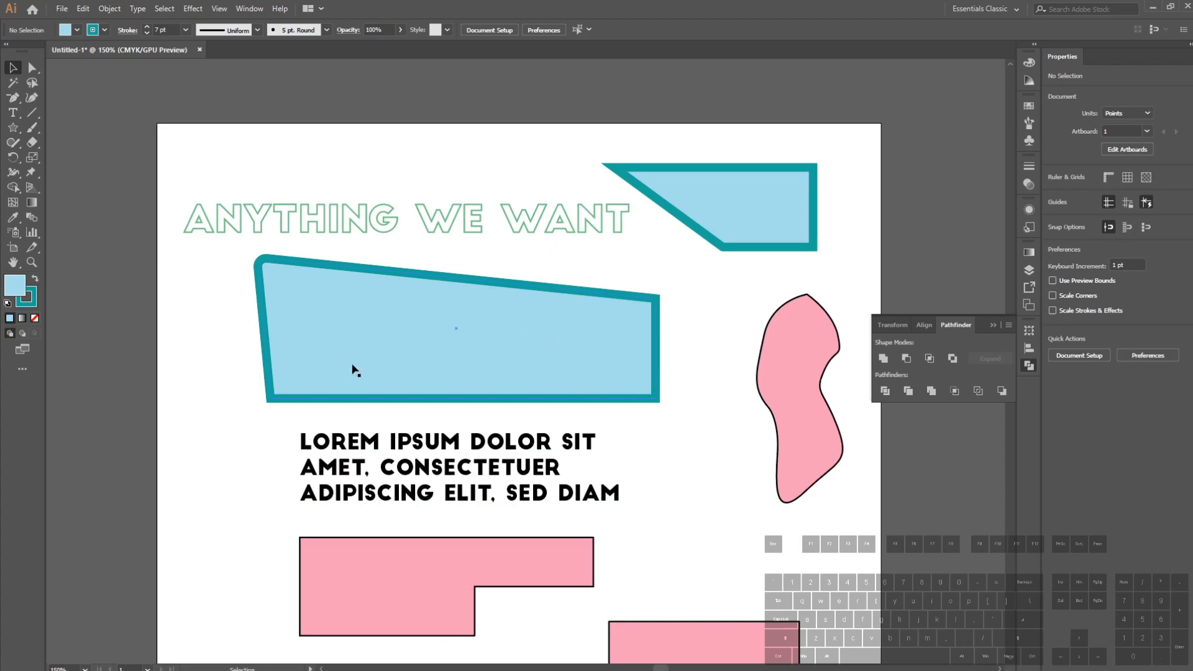
pyautogui.moveTo(822, 181)
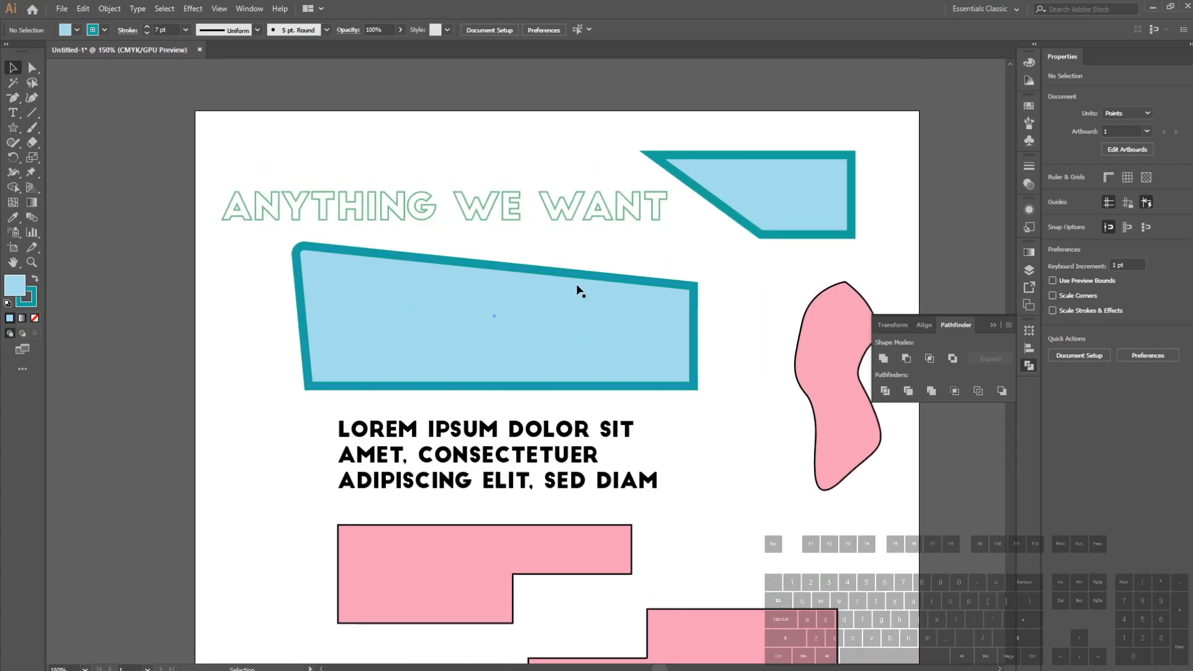
# Enter text editing on the Lorem ipsum body paragraph.
pyautogui.click(502, 452)
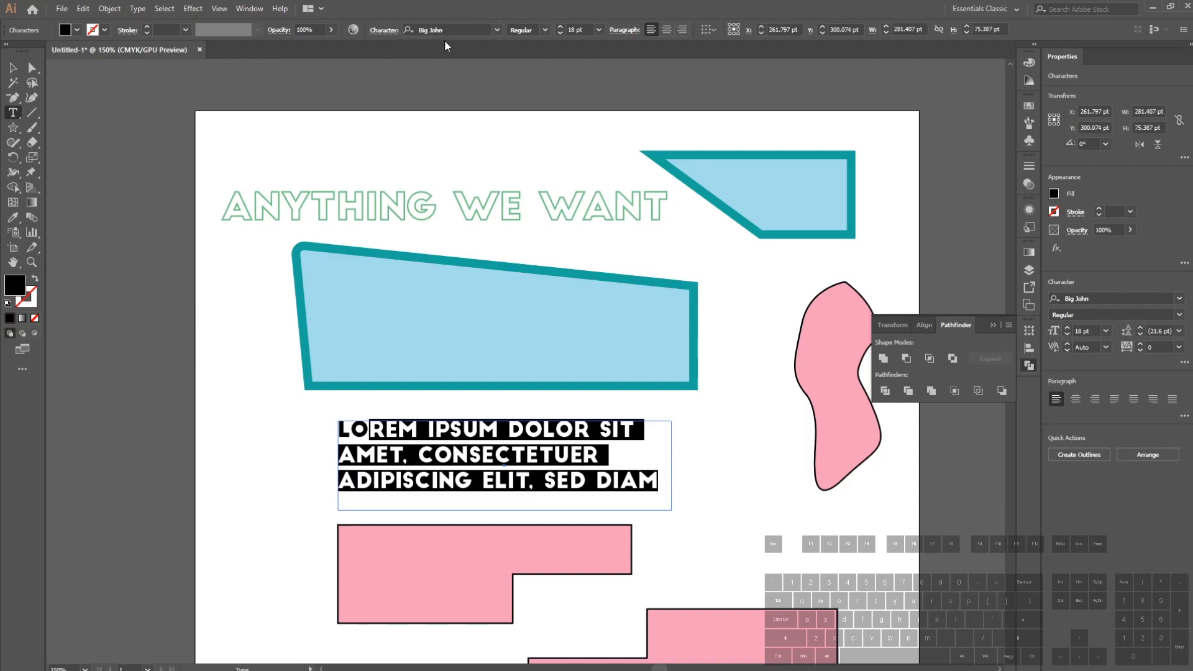
pyautogui.moveTo(11, 69)
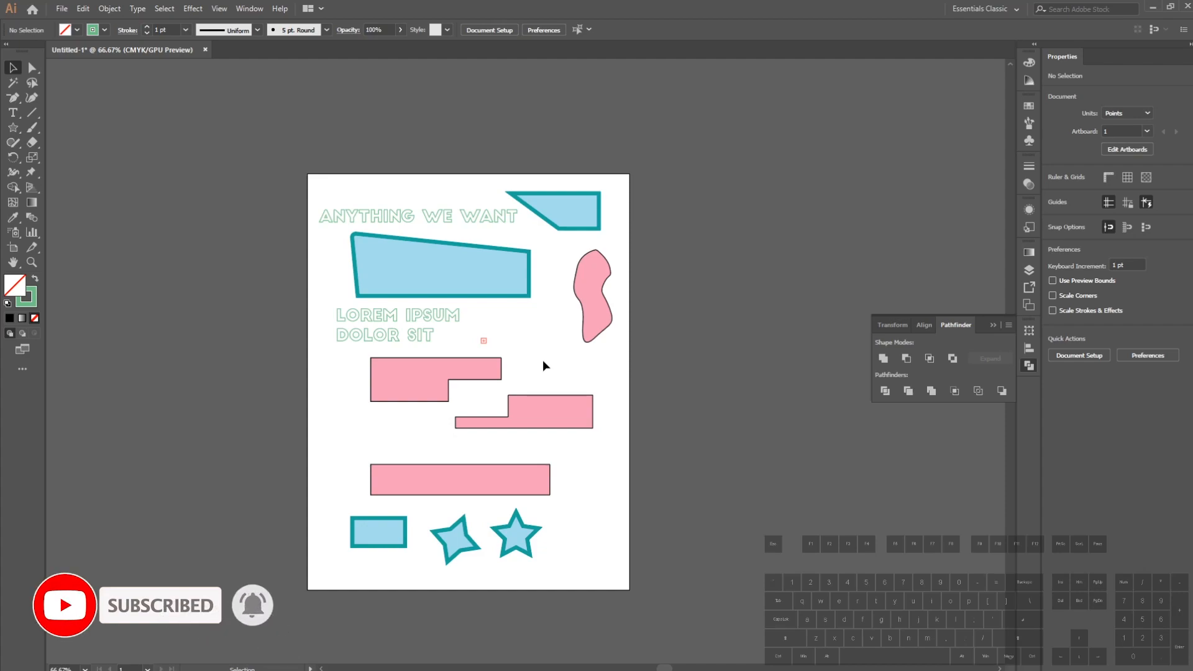
pyautogui.moveTo(650, 374)
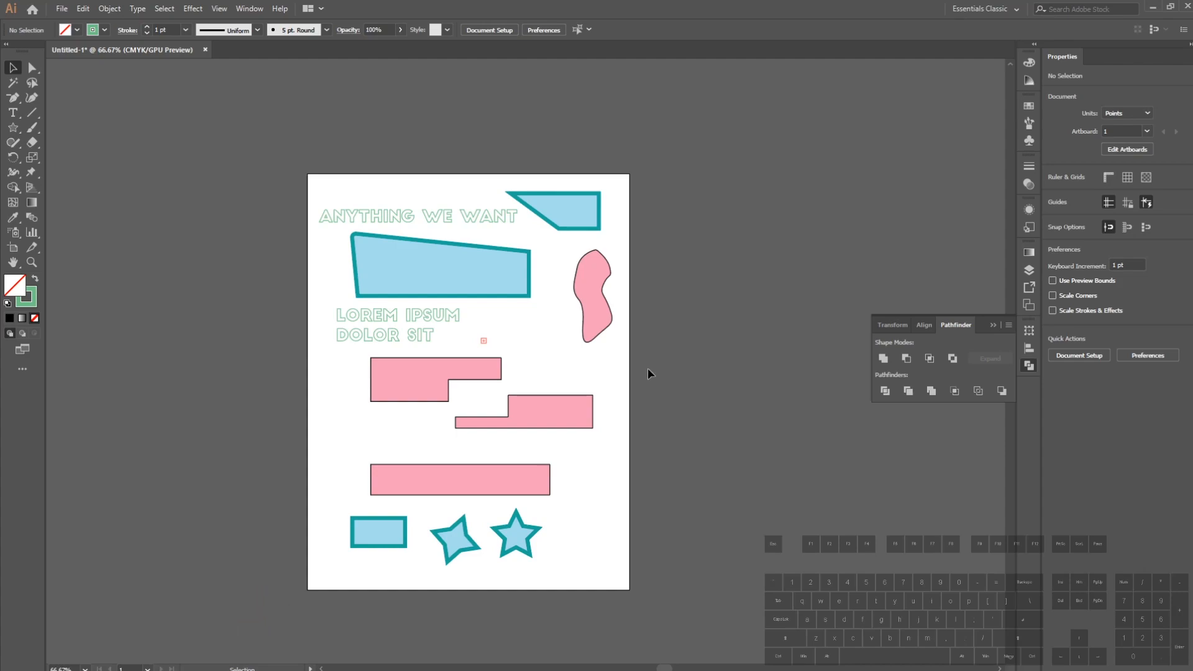